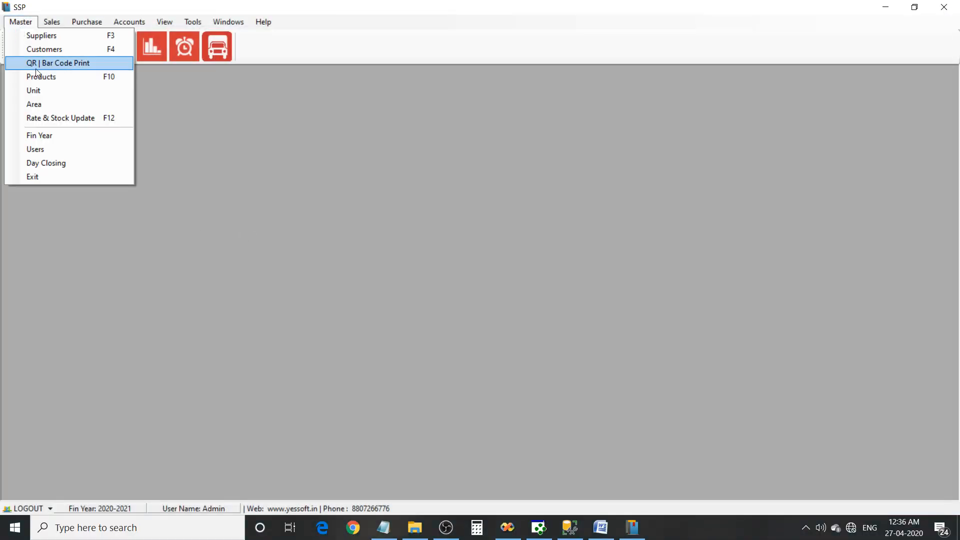
- Open QR | Bar Code Print and add a SUGAR row: MRP 100, 1 Kg, quantity 10
left_click(59, 63)
type("s")
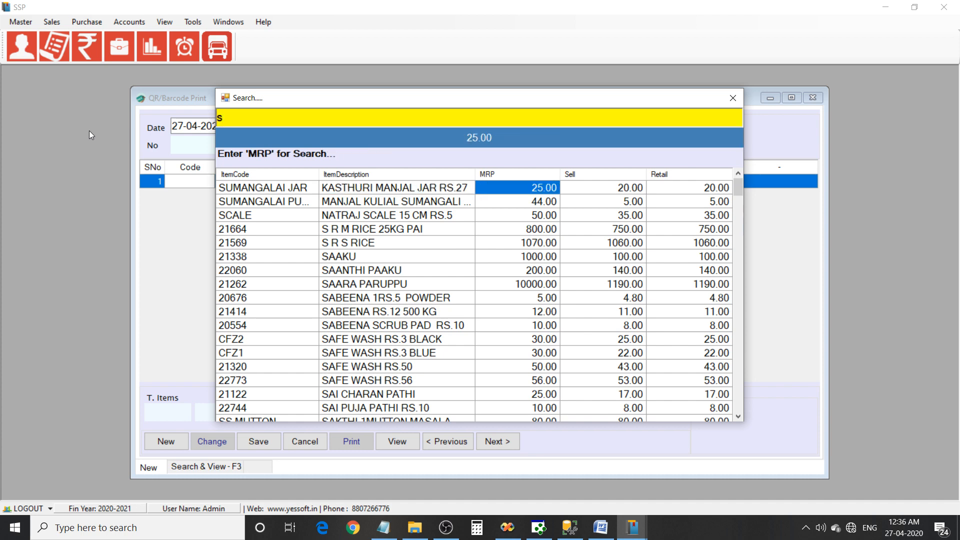
type("uga")
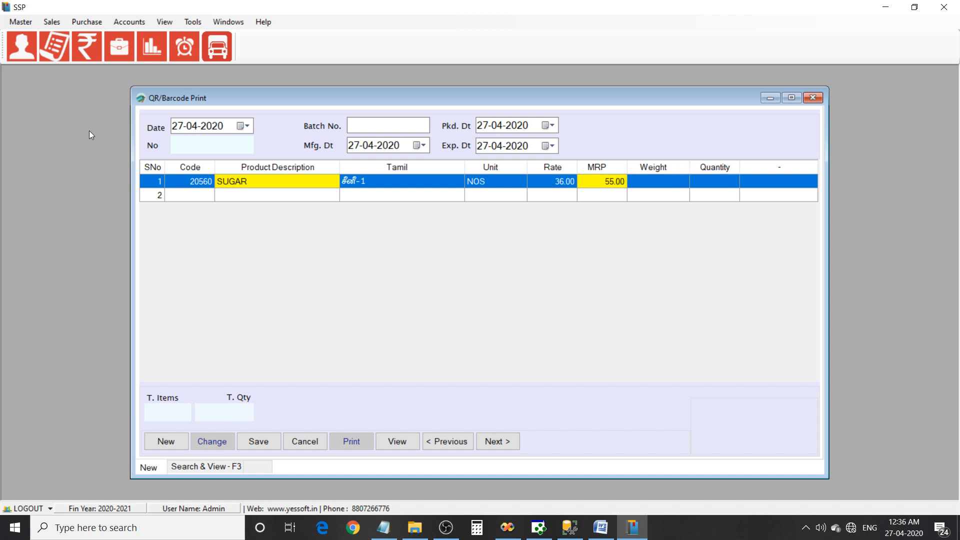
type("100")
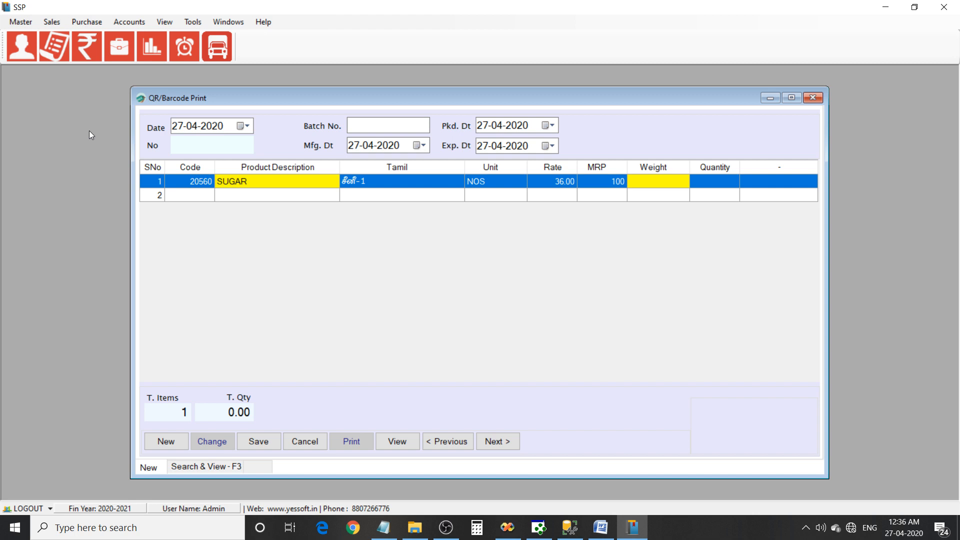
type("1 Kg")
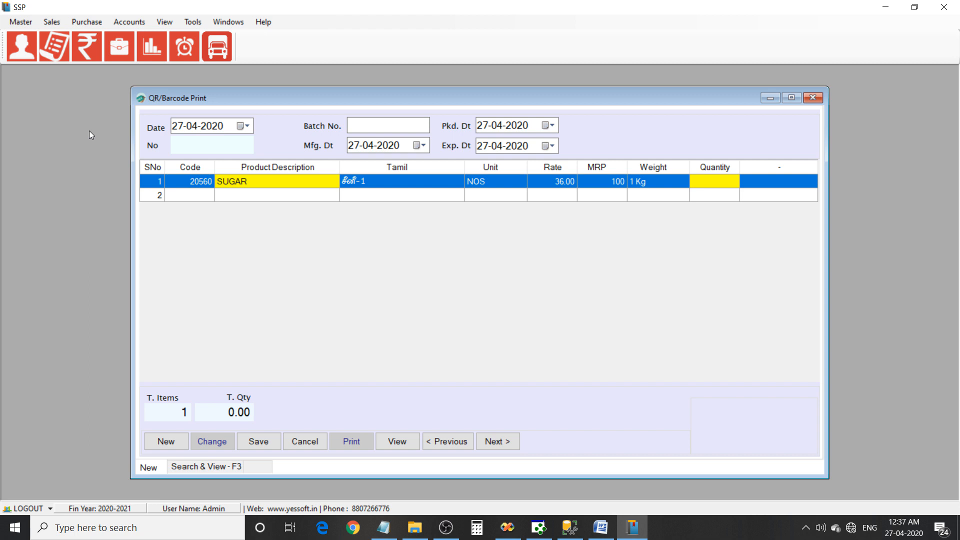
type("10")
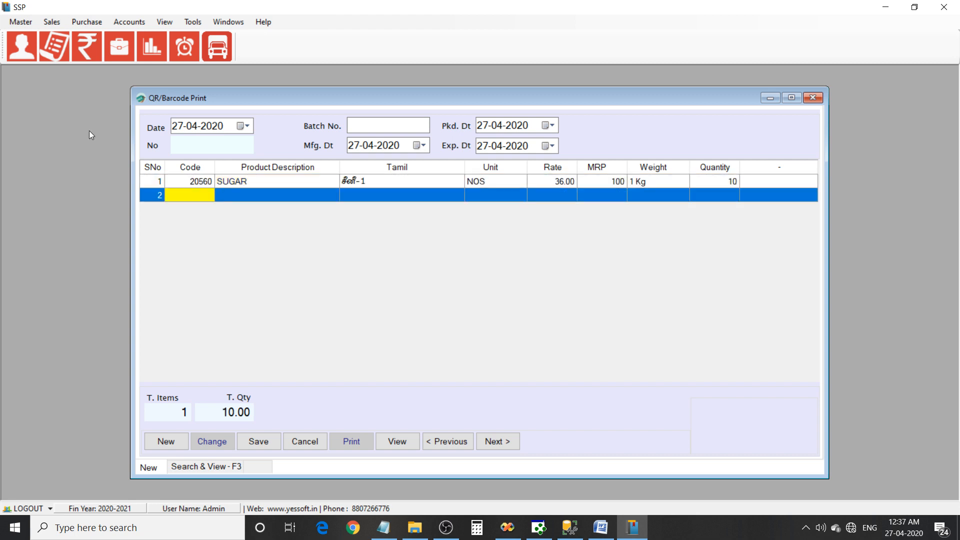
- Add a second SUGAR row weighing 500 Grams, MRP 55, quantity 20
type("su")
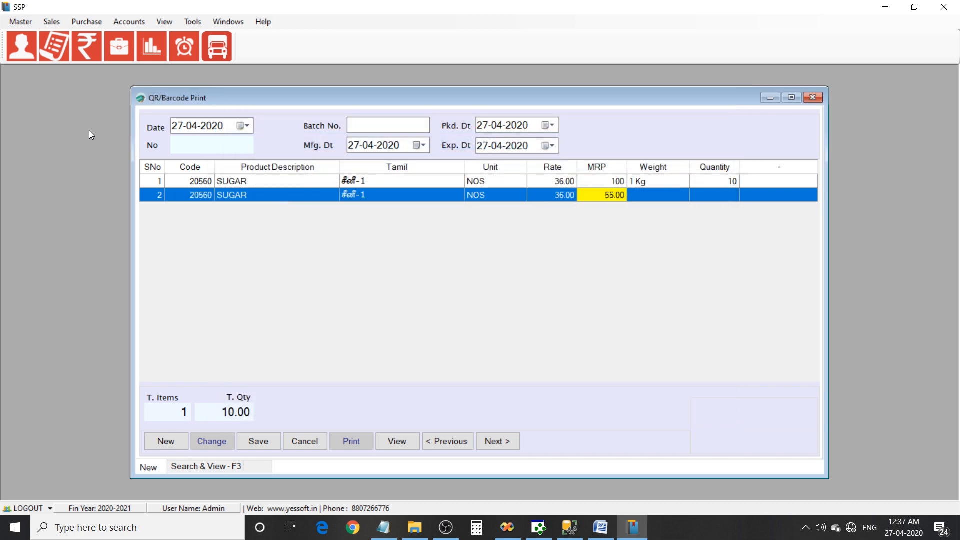
type("500")
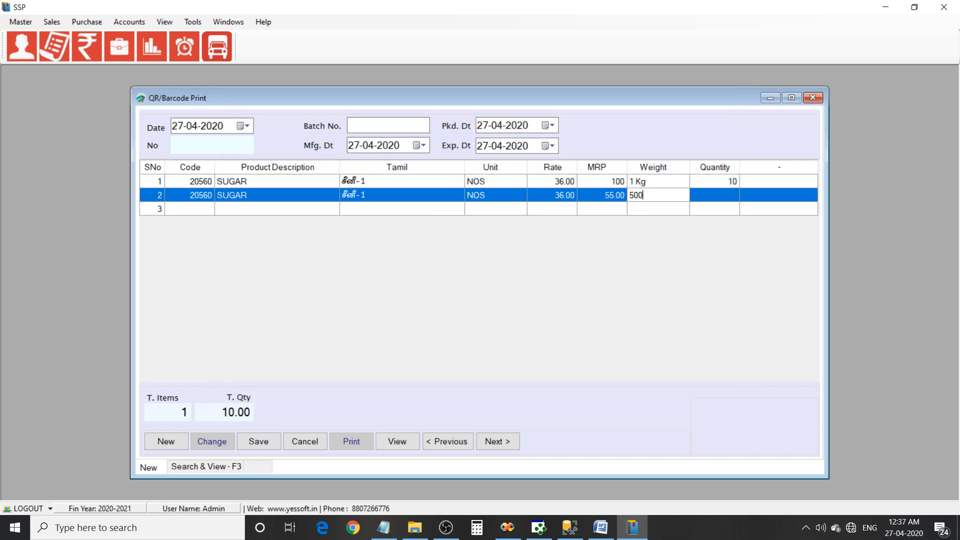
type("G")
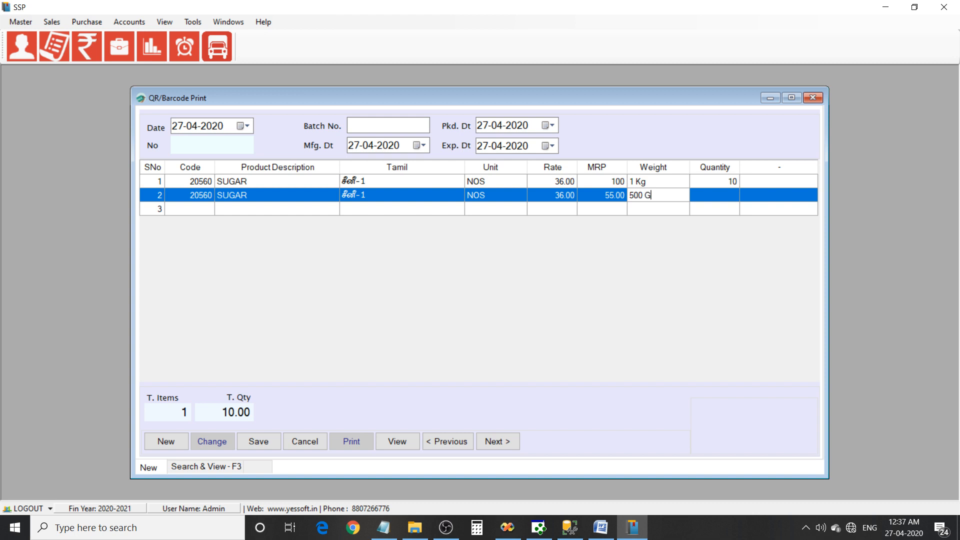
type("rams")
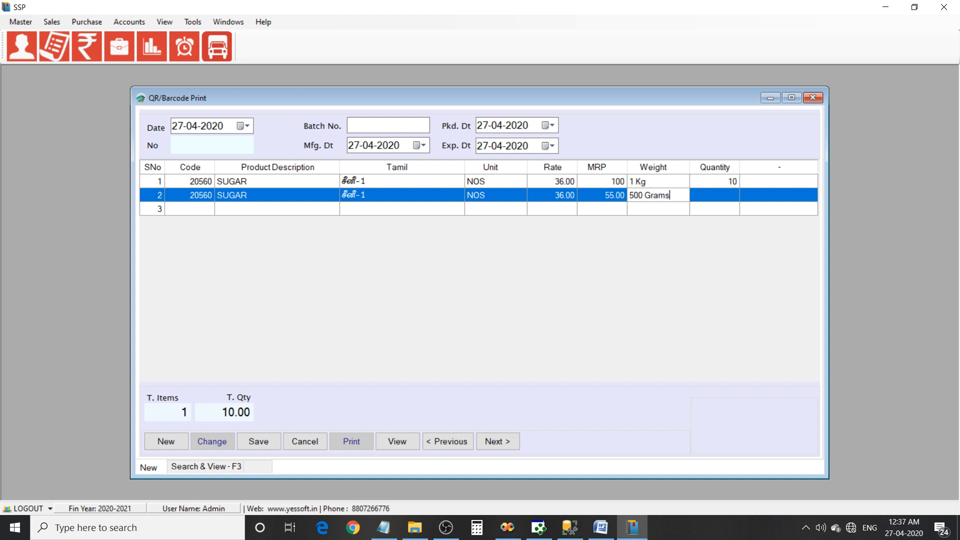
key("Tab")
type("20")
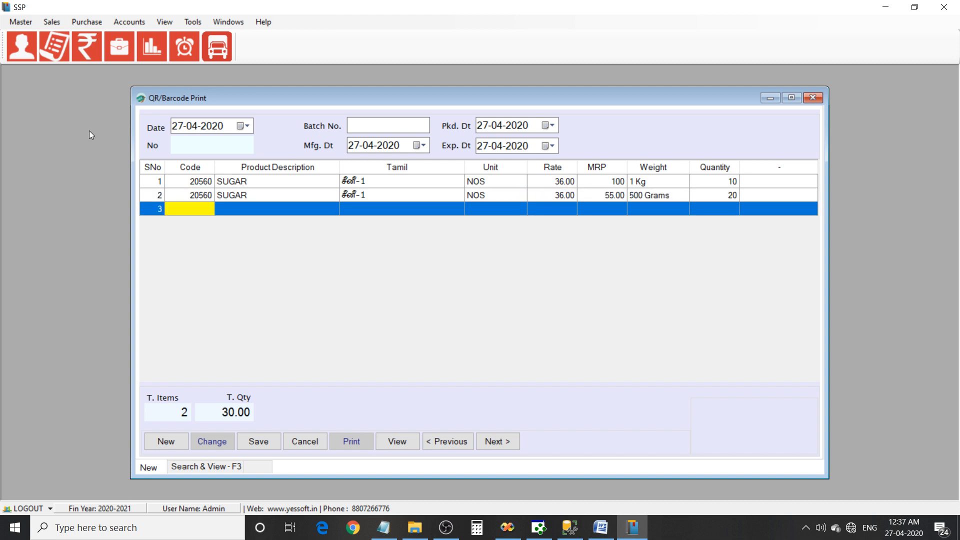
- Add a third SUGAR row weighing 250 grams, MRP 28, quantity 15
type("su")
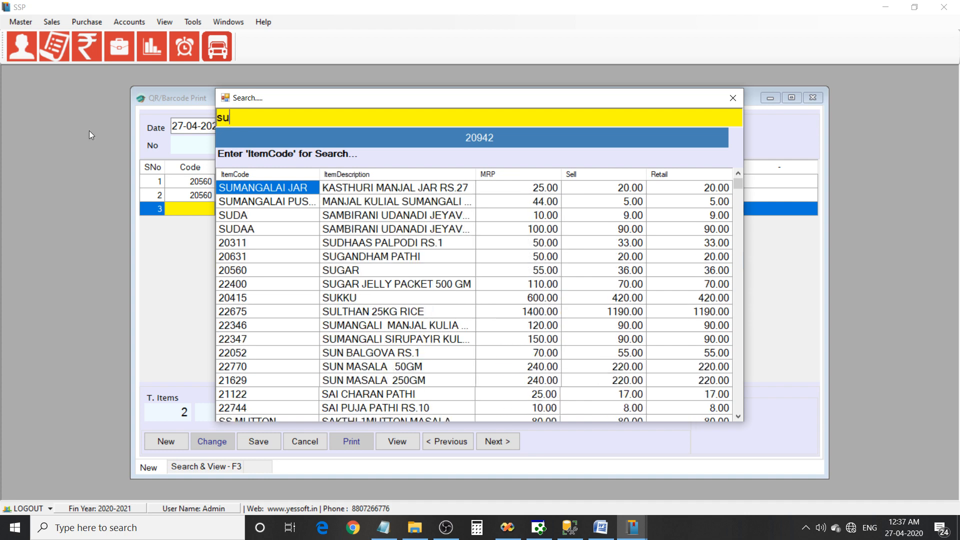
type("g")
type("28")
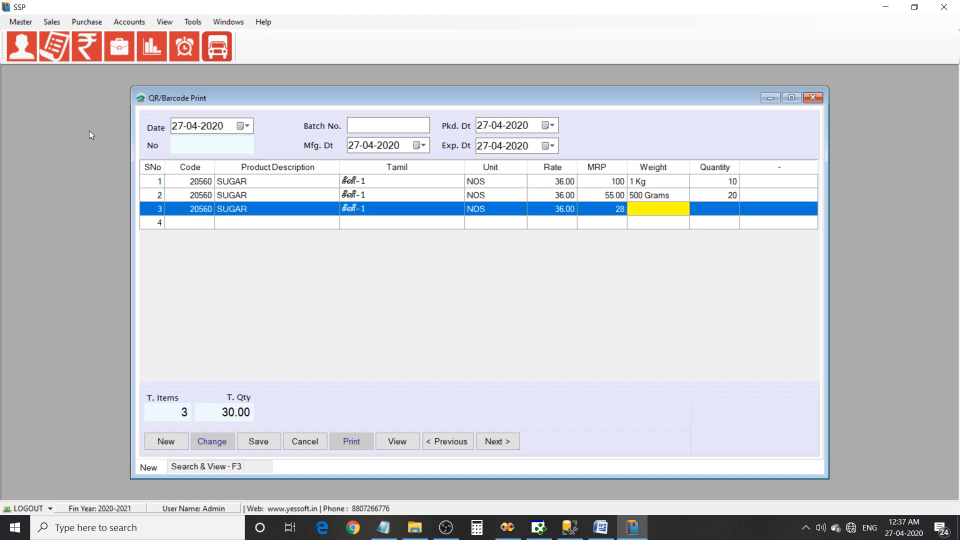
type("250")
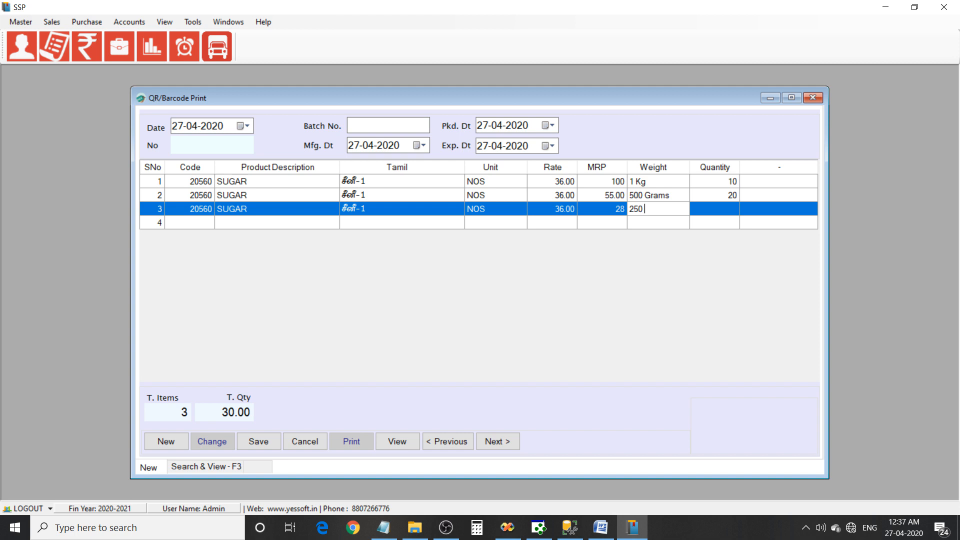
type("grams")
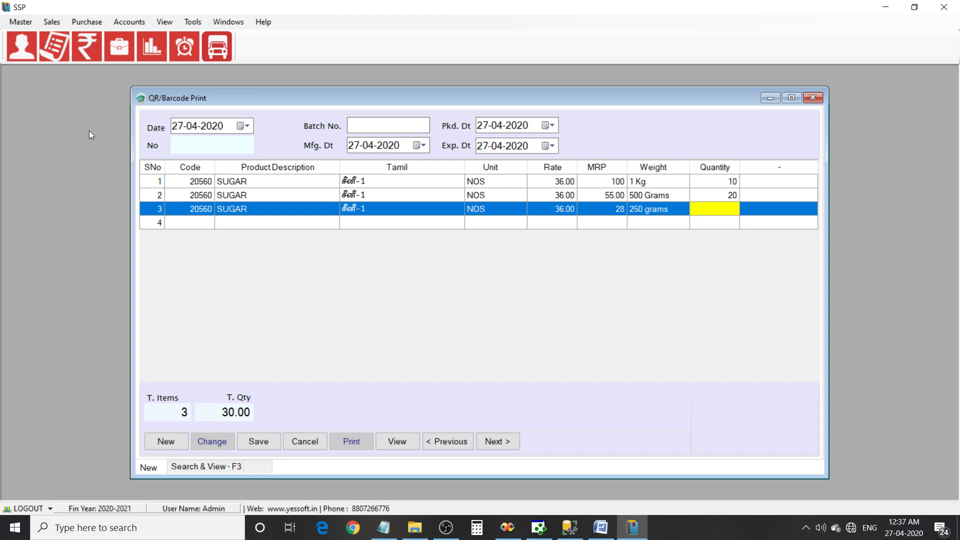
type("15")
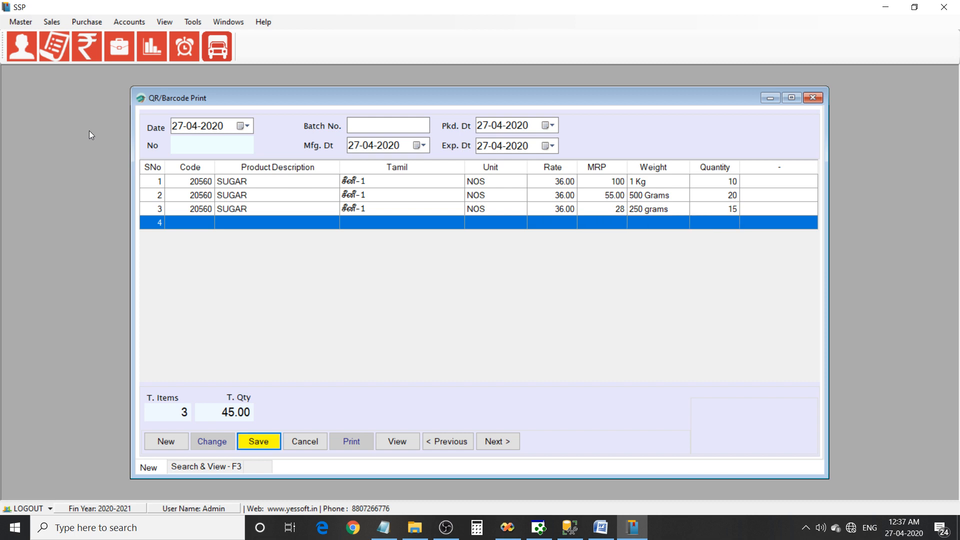
- Save the three-row sugar entry as number 2 and print its labels
left_click(259, 441)
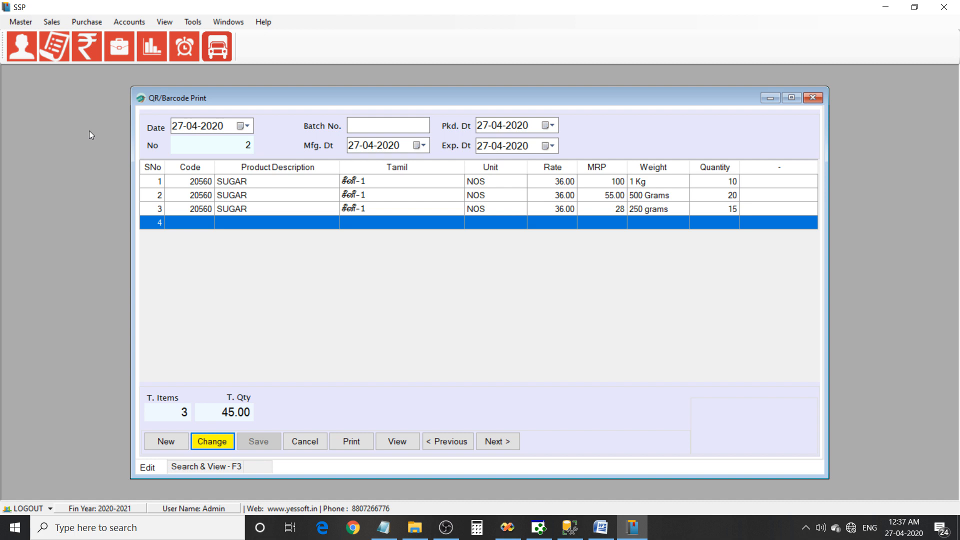
left_click(498, 441)
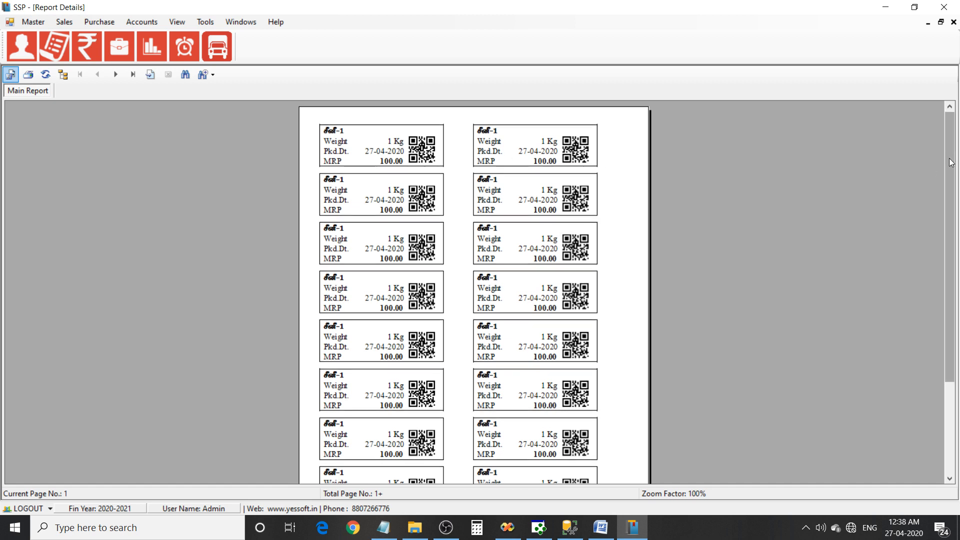
- Page through the QR label preview to the last page, 23, showing 250 grams, MRP 28
scroll("down", 3)
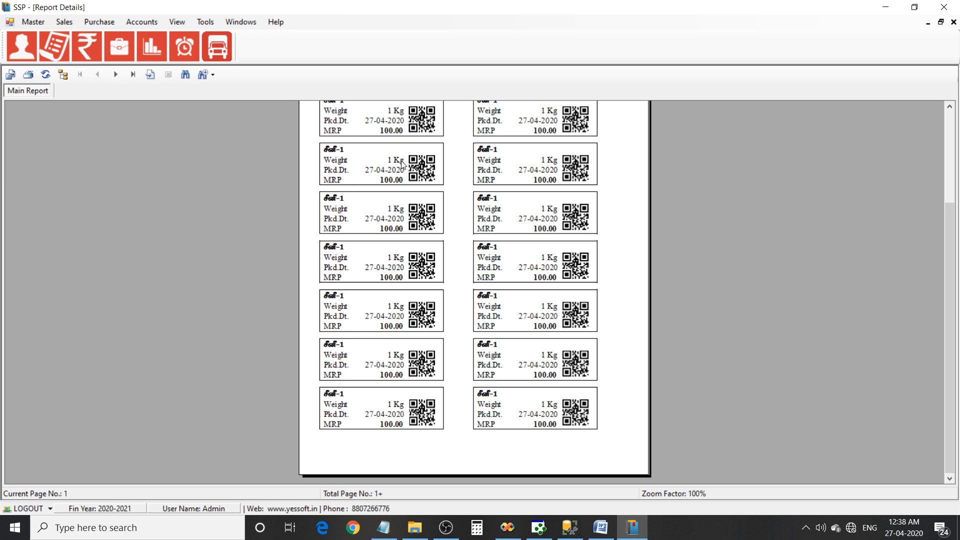
mouse_move(115, 75)
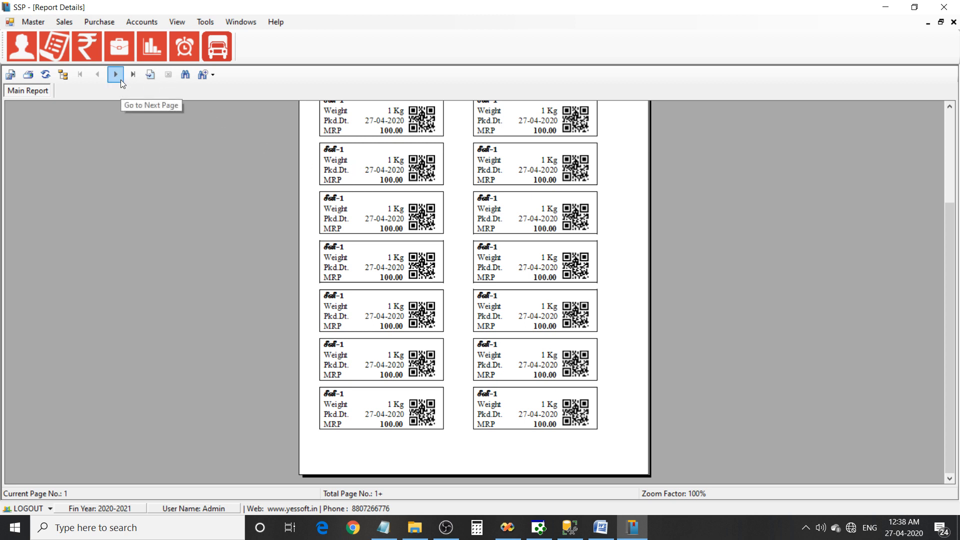
left_click(115, 74)
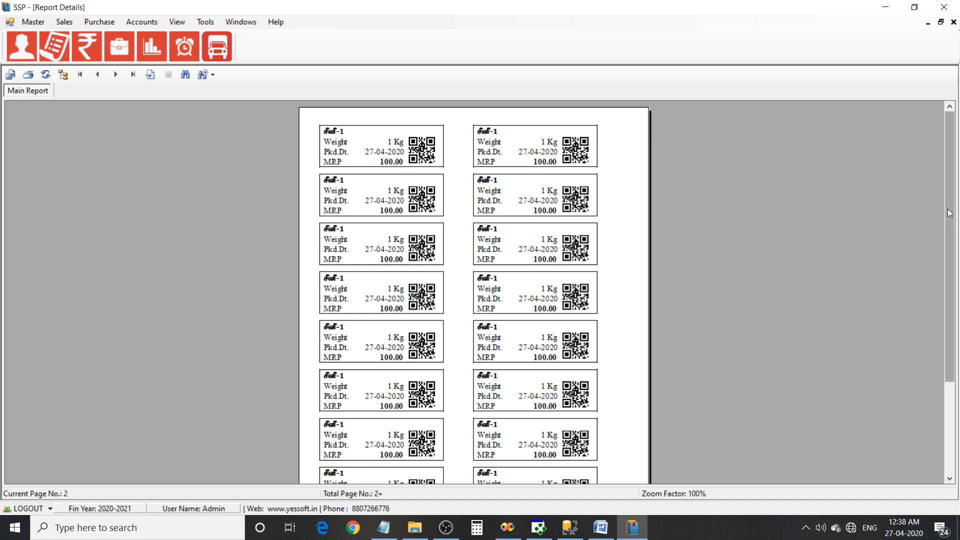
scroll("down", 3)
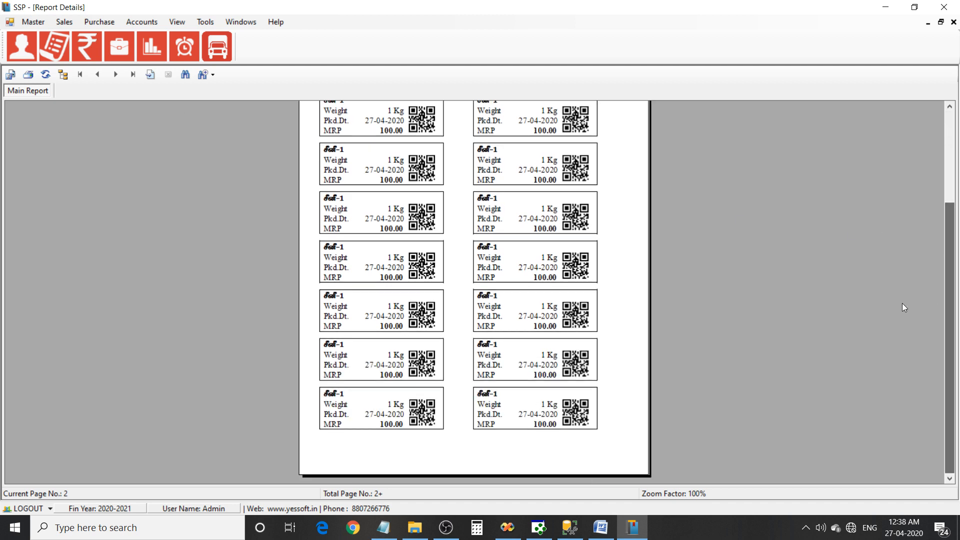
left_click(116, 74)
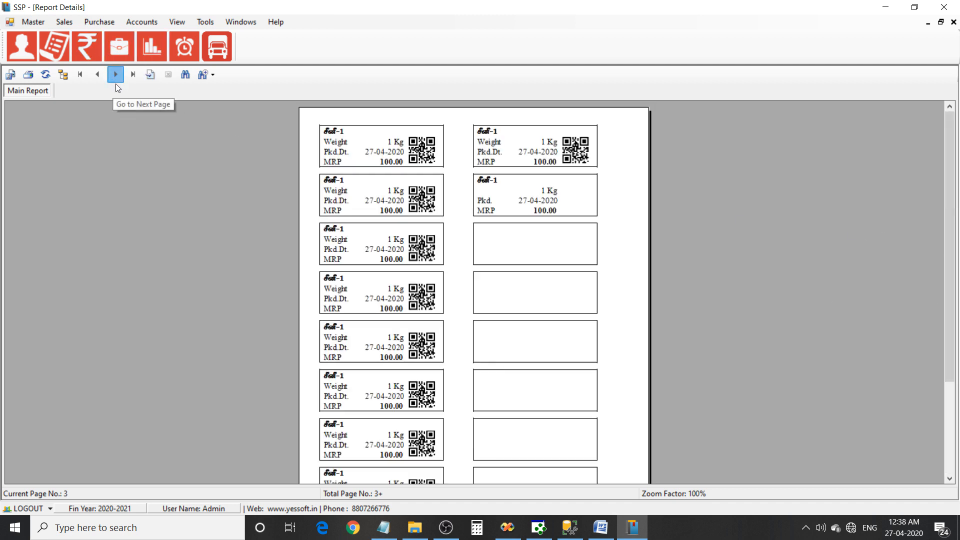
scroll("down", 3)
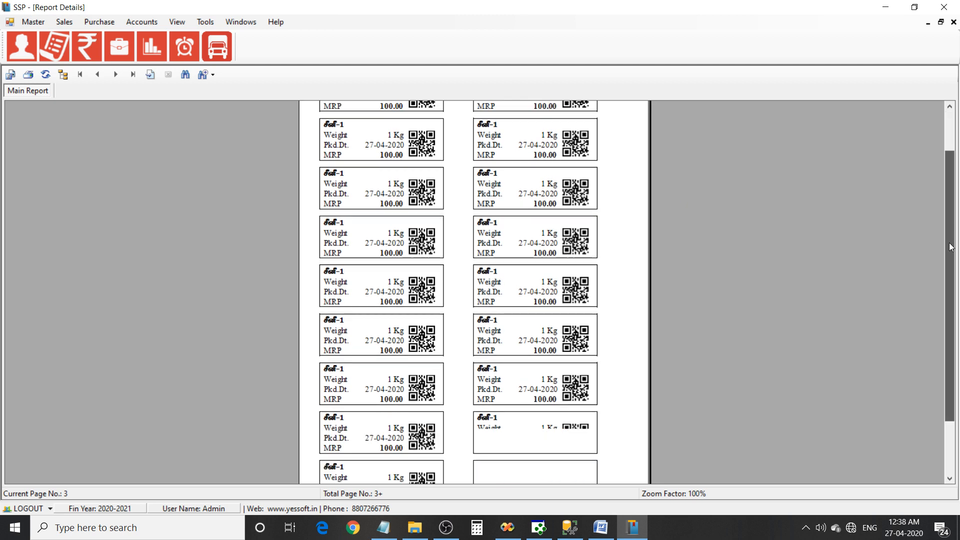
left_click(133, 74)
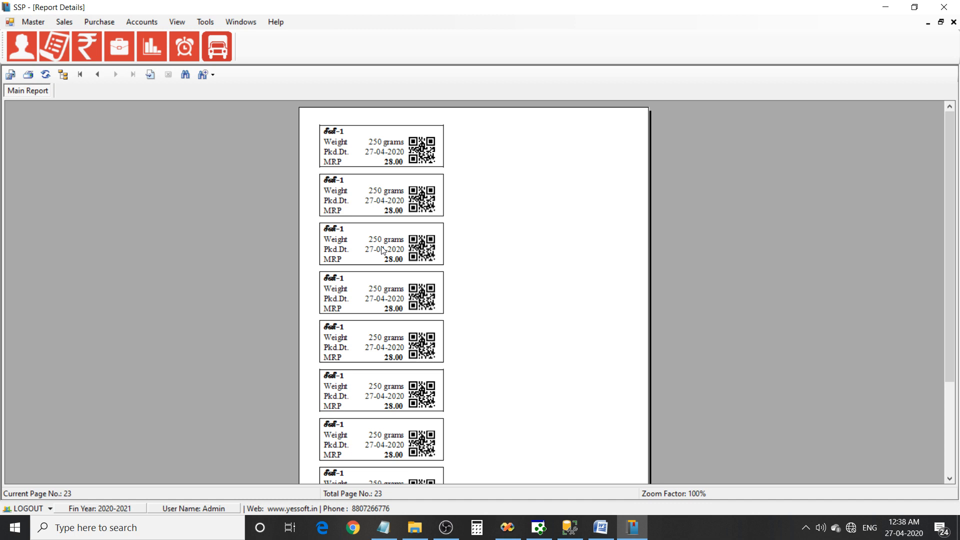
mouse_move(396, 249)
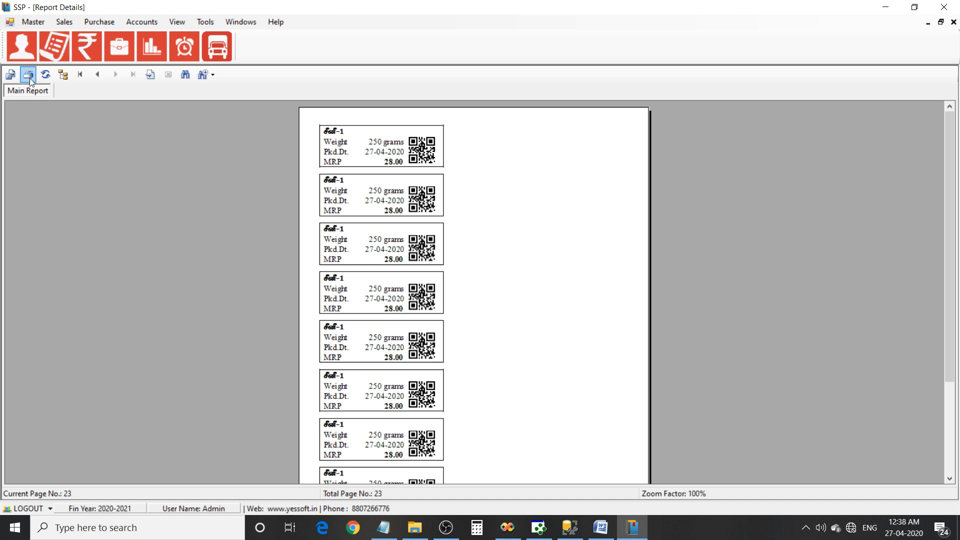
- Print all 23 label pages, then step back to page 22 of the preview
left_click(29, 75)
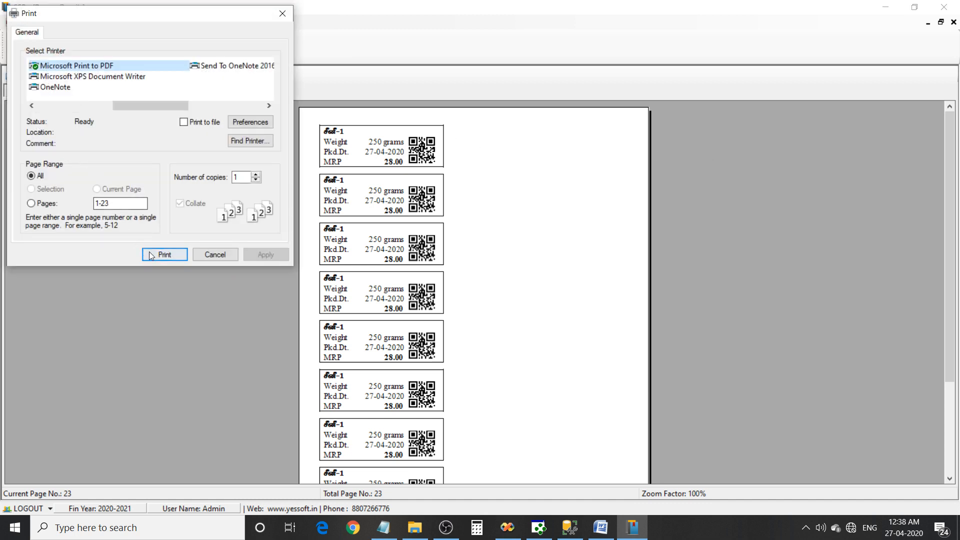
left_click(164, 255)
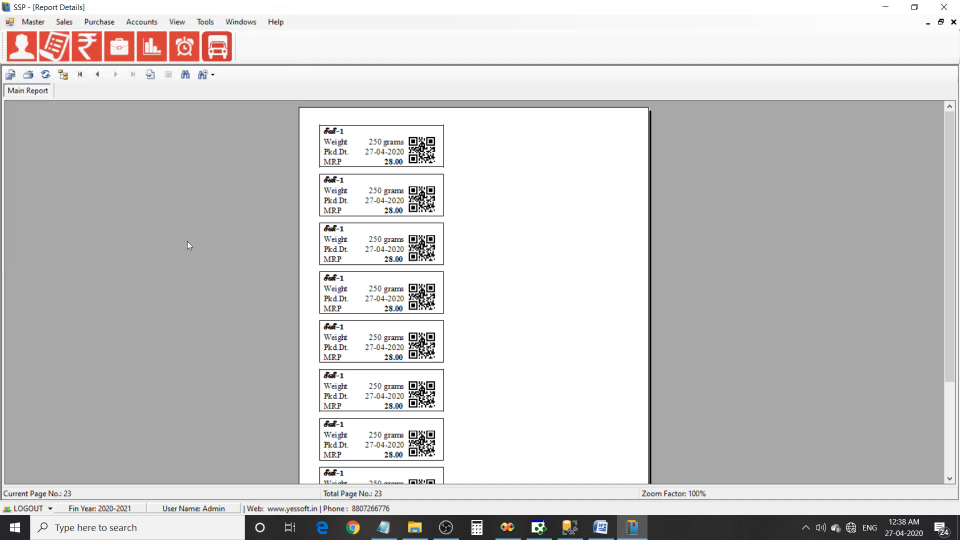
mouse_move(689, 149)
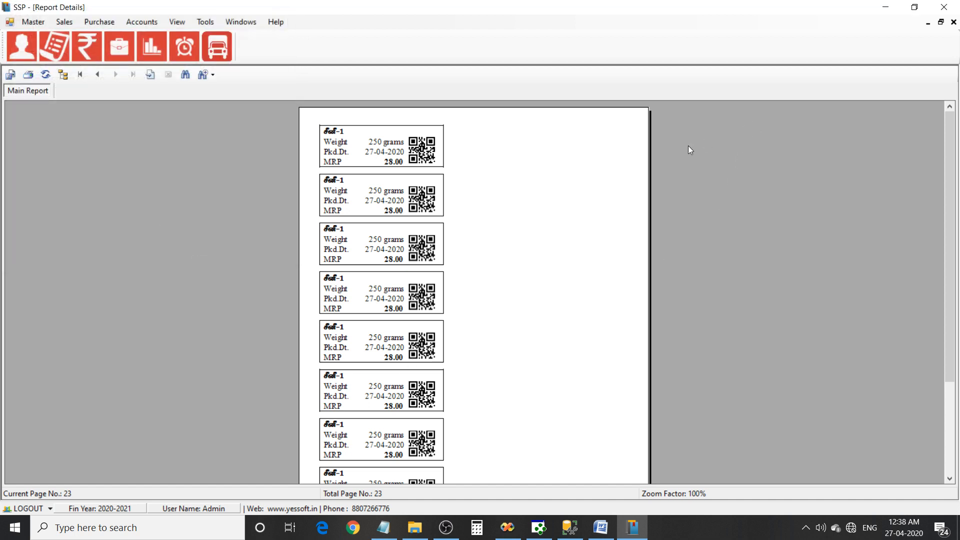
mouse_move(90, 78)
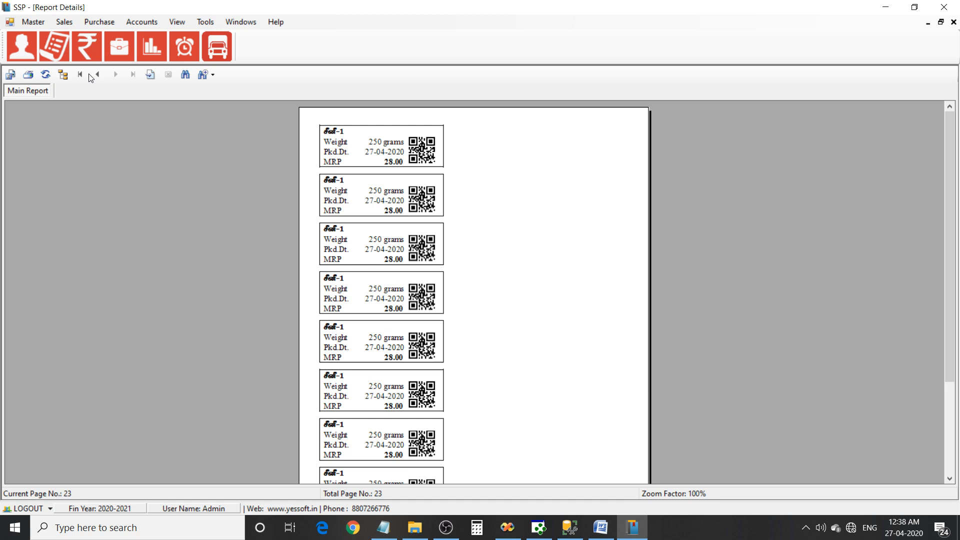
left_click(98, 75)
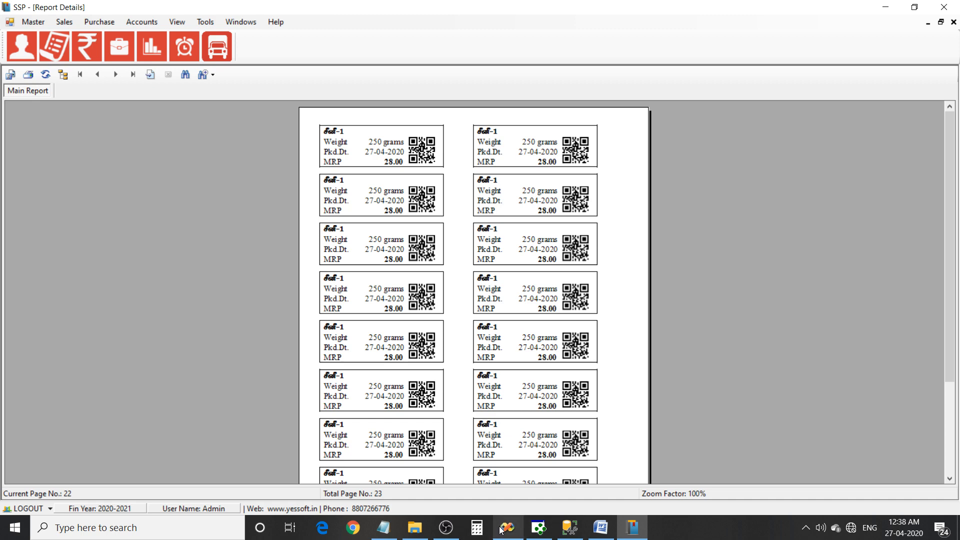
left_click(507, 527)
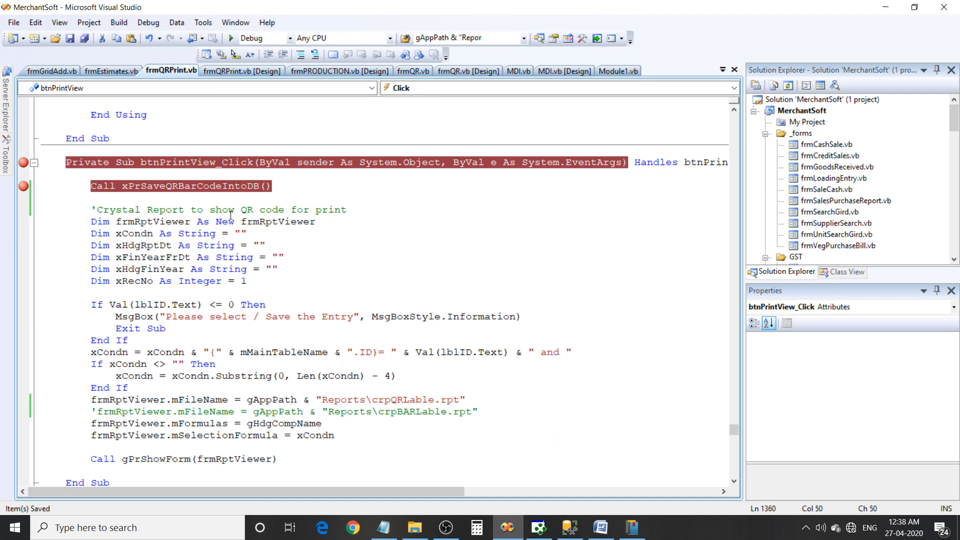
- Go to the definition of xPrSaveQRBarCodeIntoDB and scroll through the routine
left_click(242, 71)
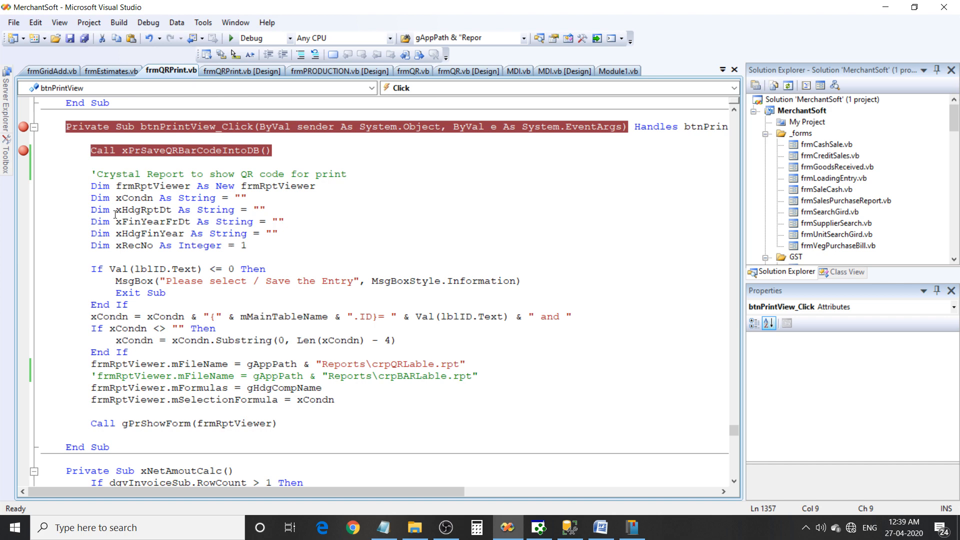
right_click(180, 150)
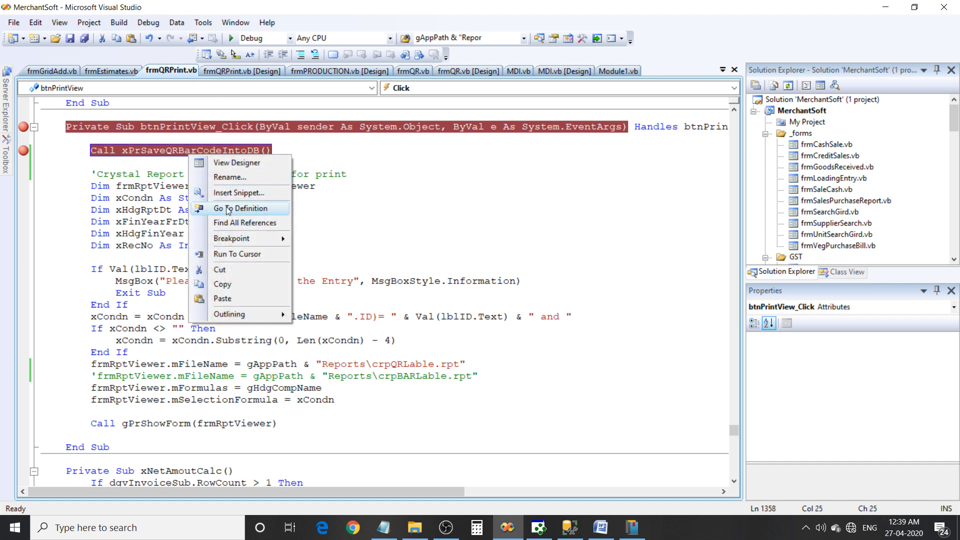
left_click(241, 208)
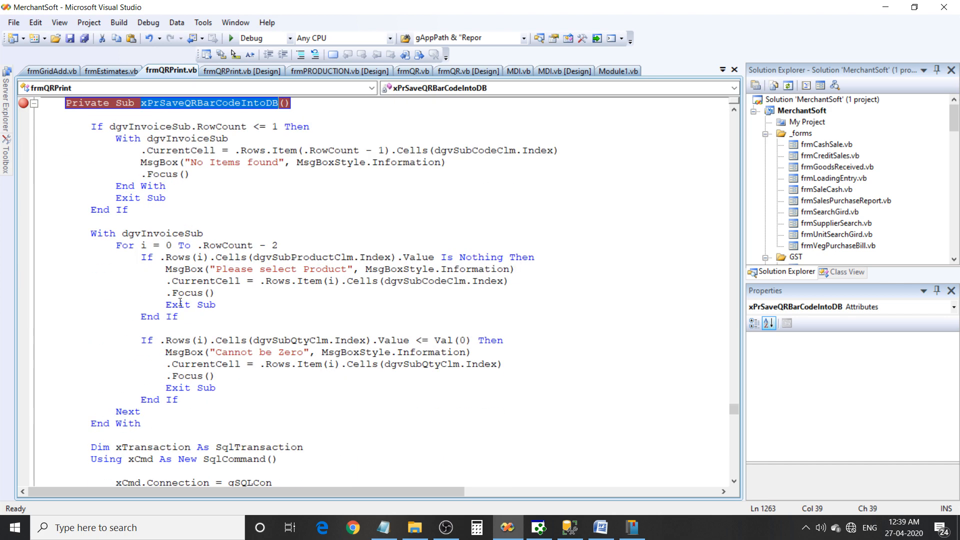
scroll("down", 3)
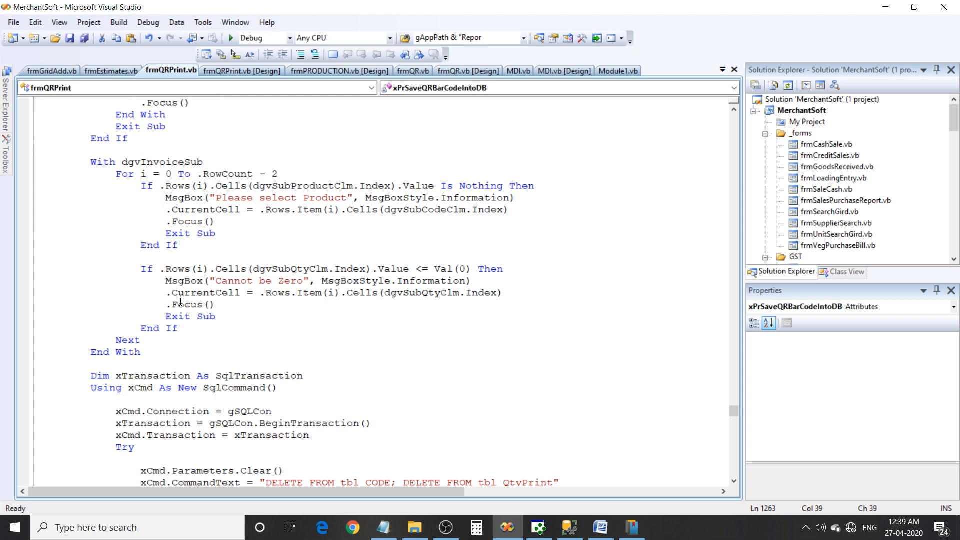
left_click(569, 528)
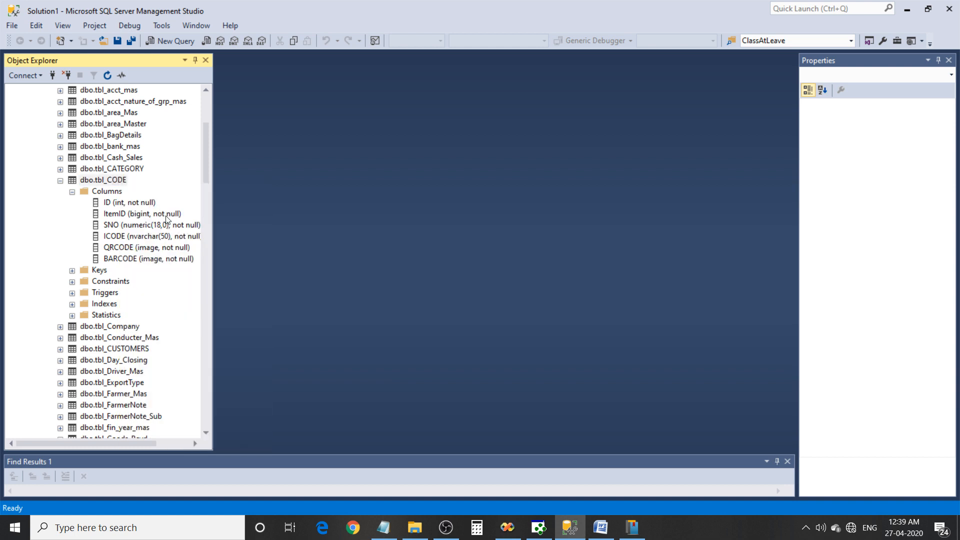
- Select dbo.tbl_CODE in Object Explorer to show its columns
double_click(103, 180)
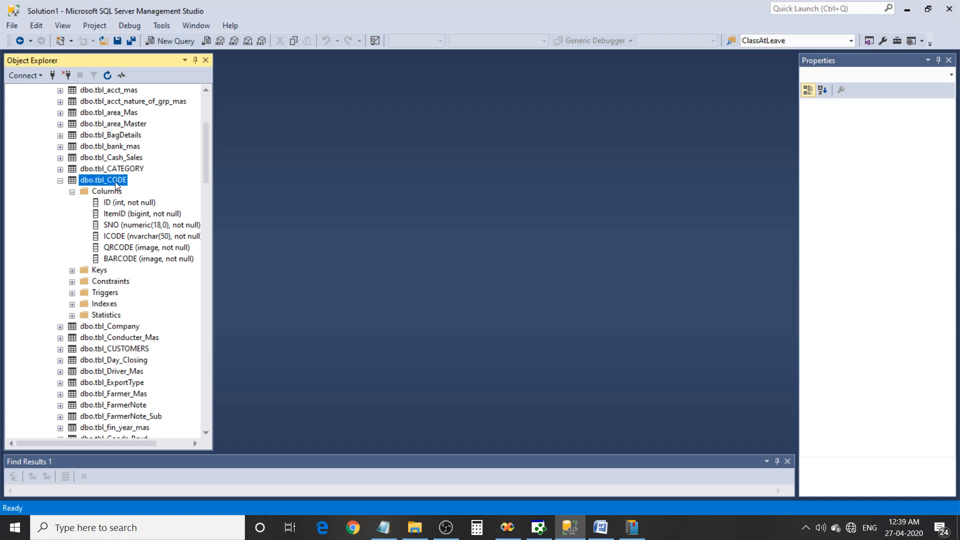
mouse_move(167, 243)
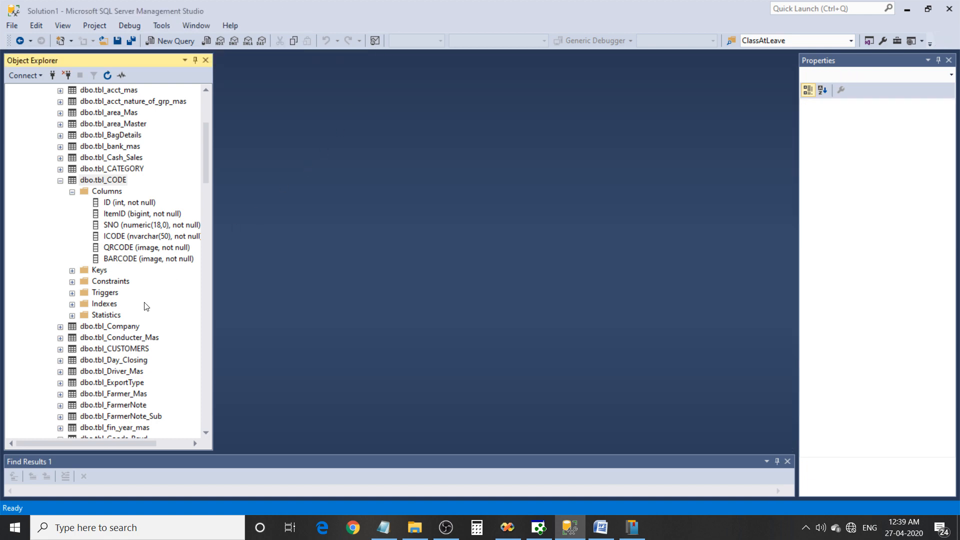
mouse_move(125, 350)
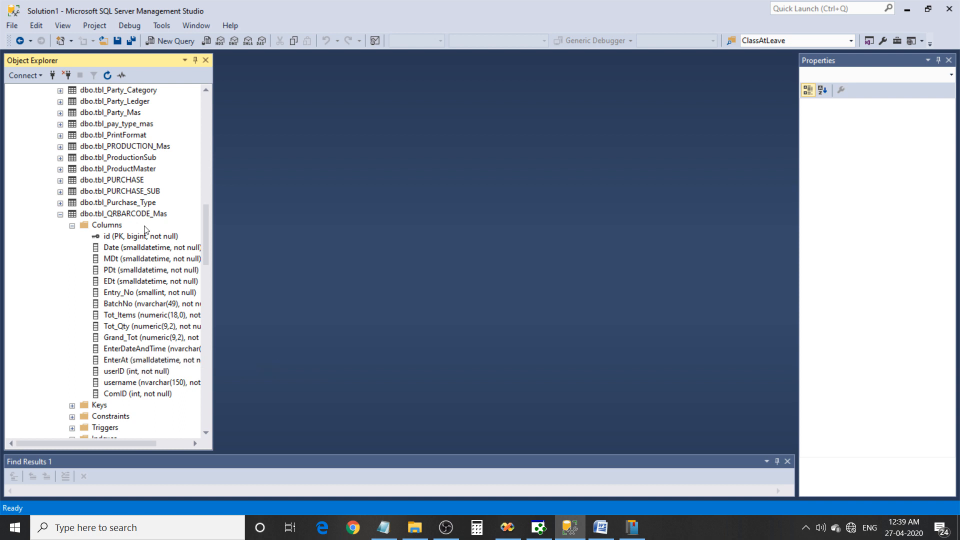
- Browse dbo.tbl_QRBARCODE_Mas rows, checking total quantities 20, 50 and 45
left_click(122, 213)
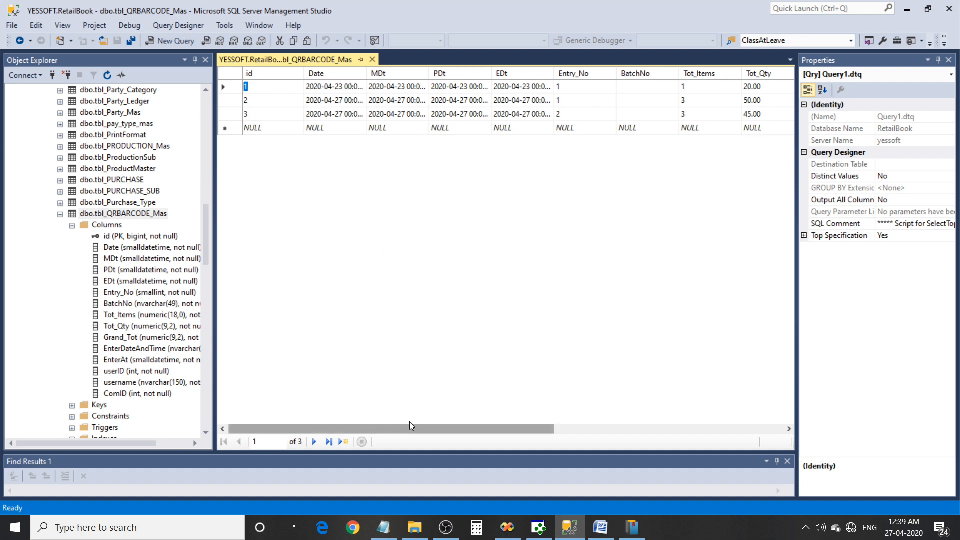
scroll("right", 3)
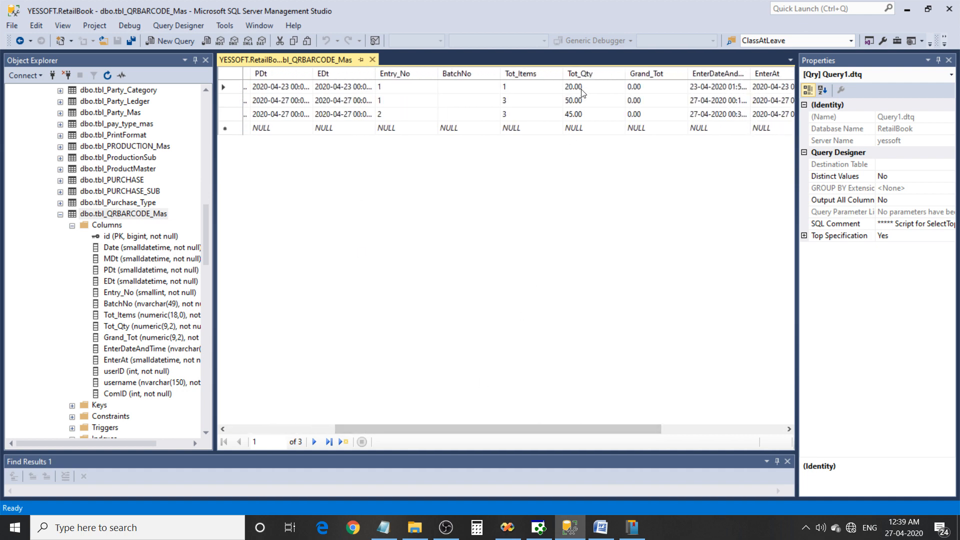
left_click(573, 114)
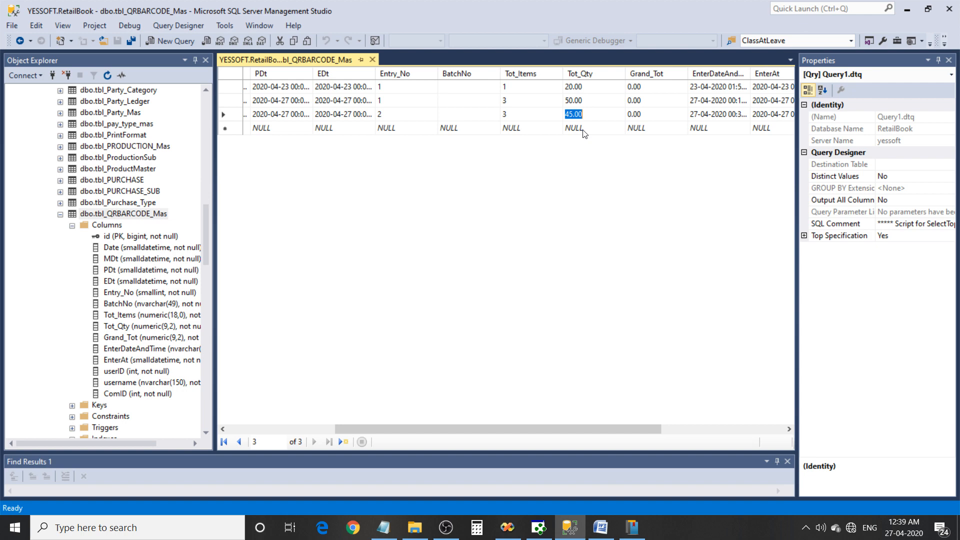
mouse_move(587, 124)
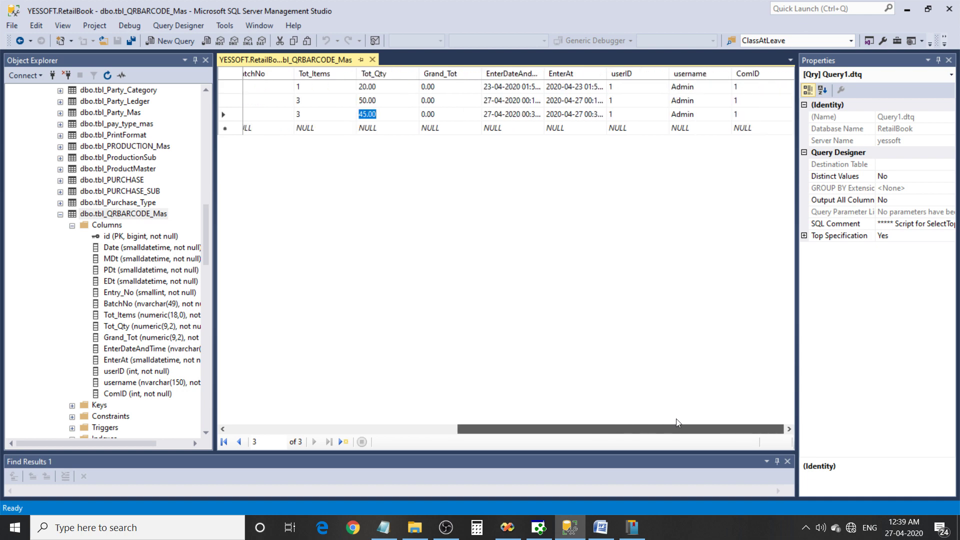
scroll("left", 3)
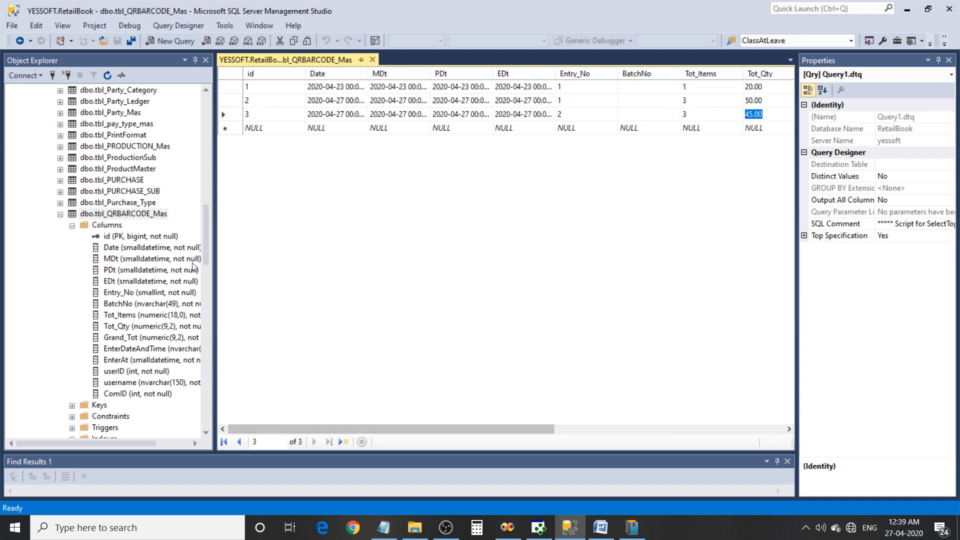
- Open the top 200 rows of dbo.tbl_QtyPrint for editing
scroll("down", 3)
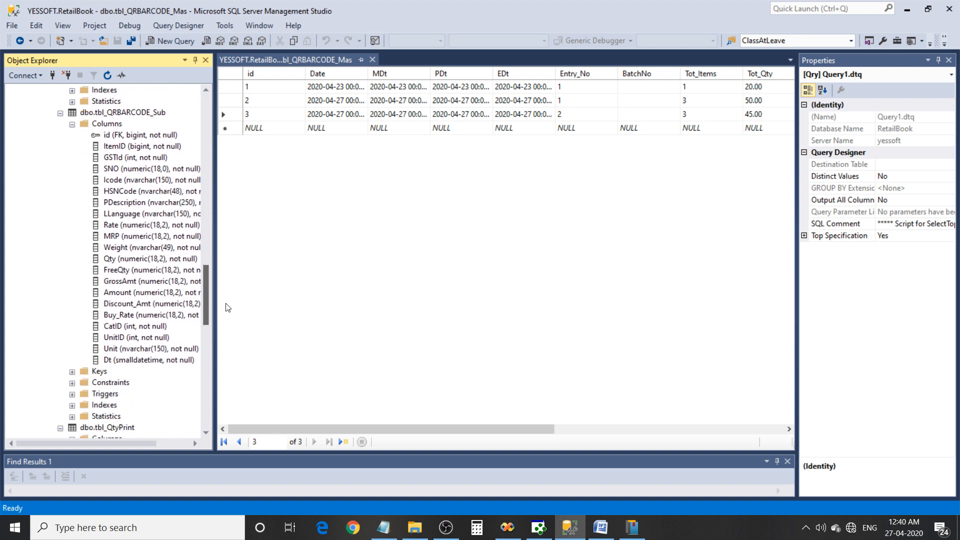
right_click(99, 292)
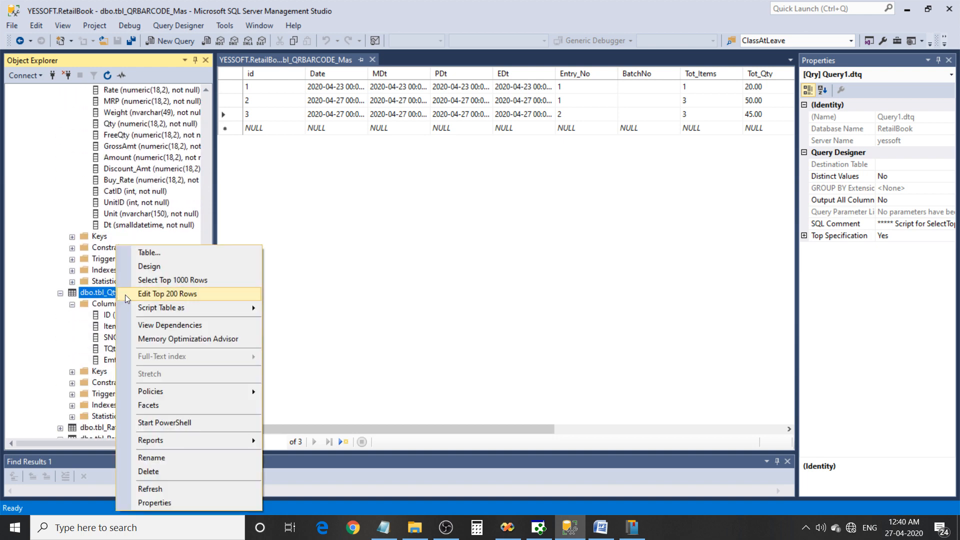
left_click(167, 294)
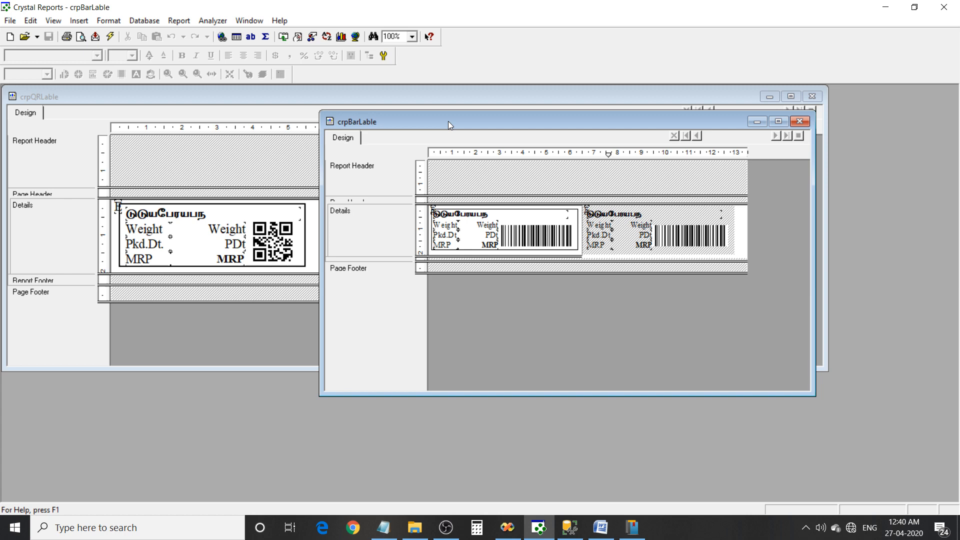
- Link crpBarLable to RetailBook on server yessoft and browse its database fields
left_click(80, 21)
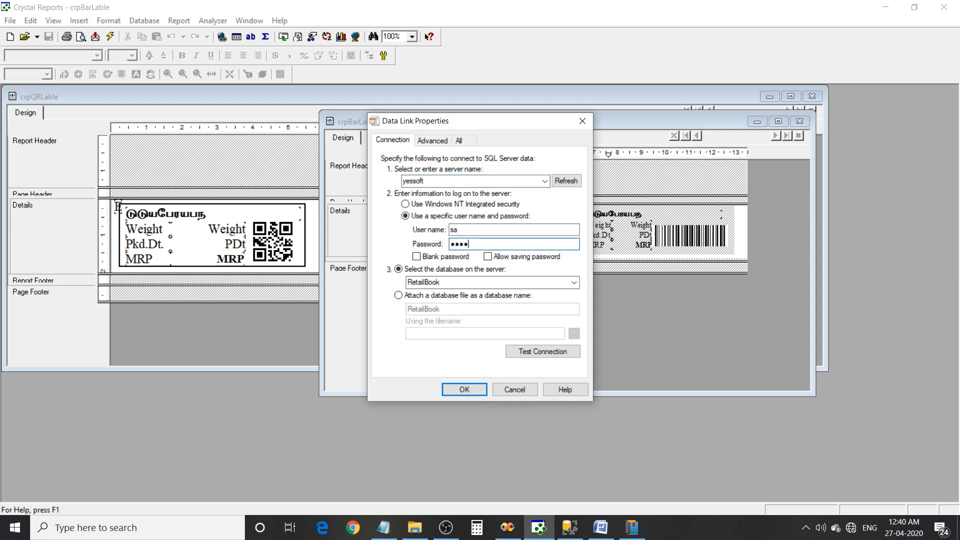
left_click(464, 390)
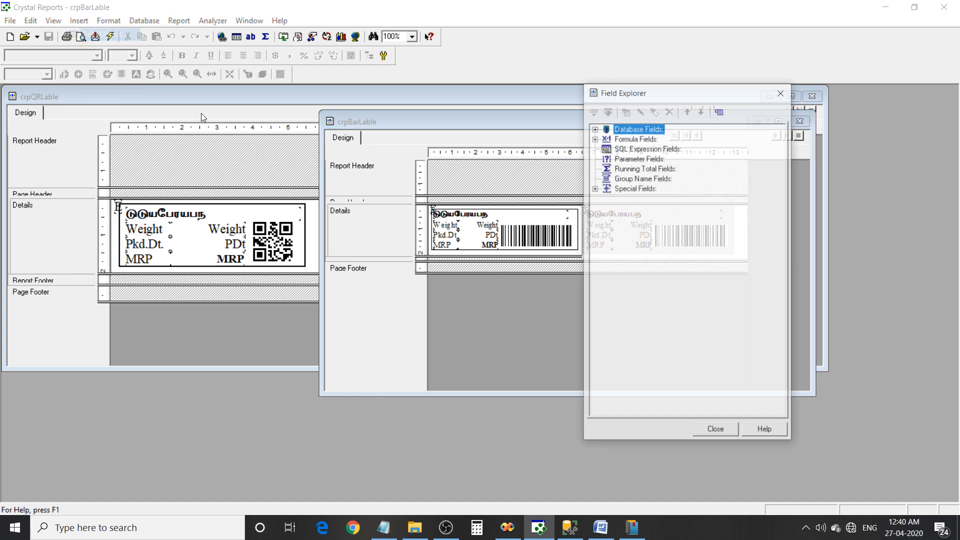
left_click(597, 139)
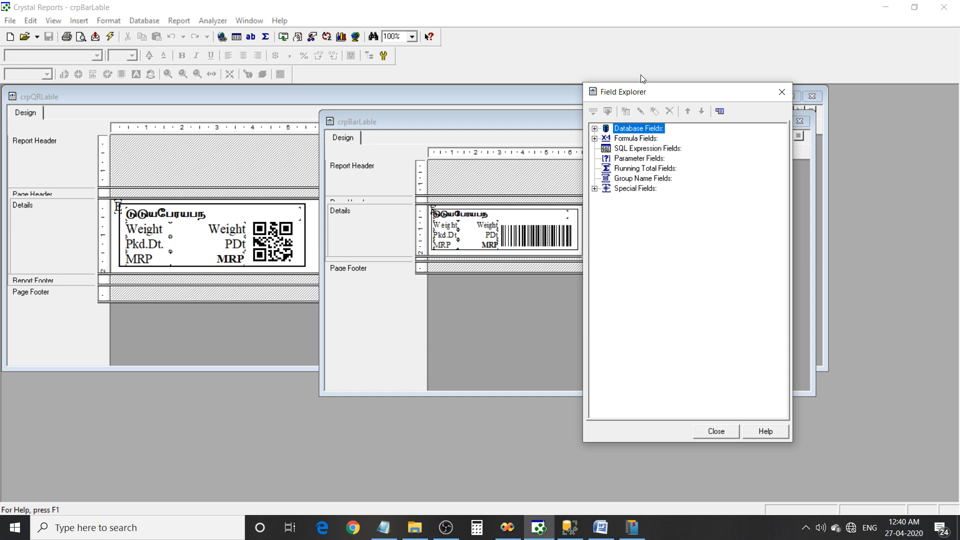
left_click(178, 20)
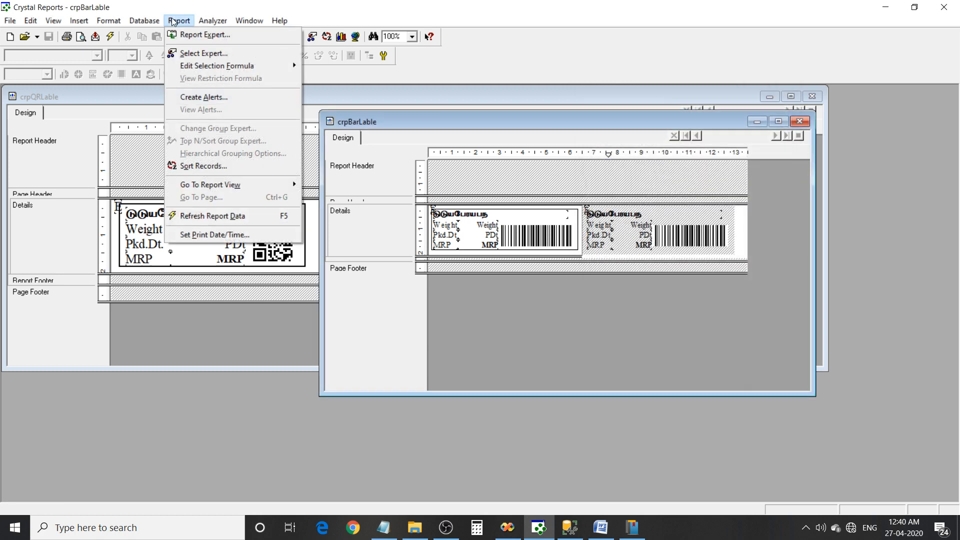
- In Visual Linking Expert, spread and widen the tables, highlighting tbl_CODE's QRCODE and BARCODE fields
left_click(178, 21)
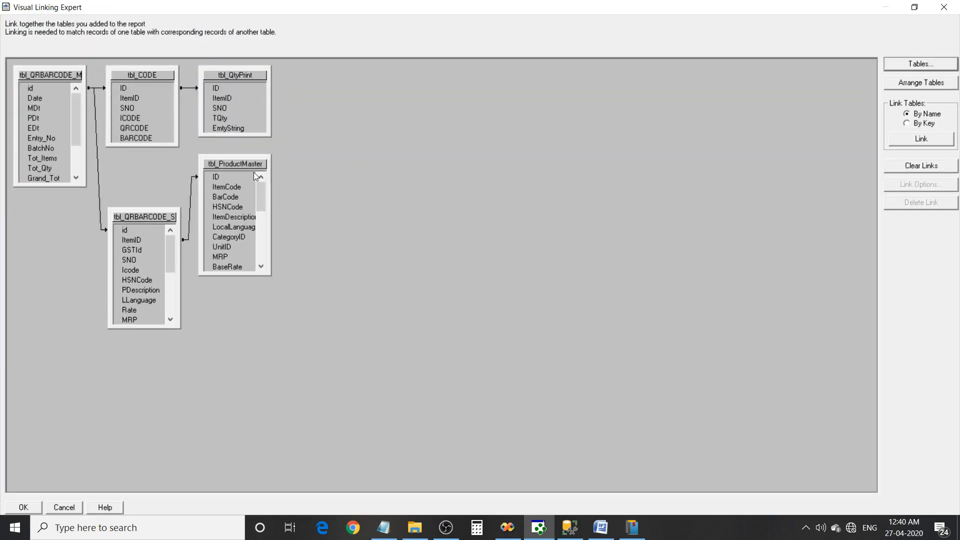
left_click_drag(235, 163, 316, 174)
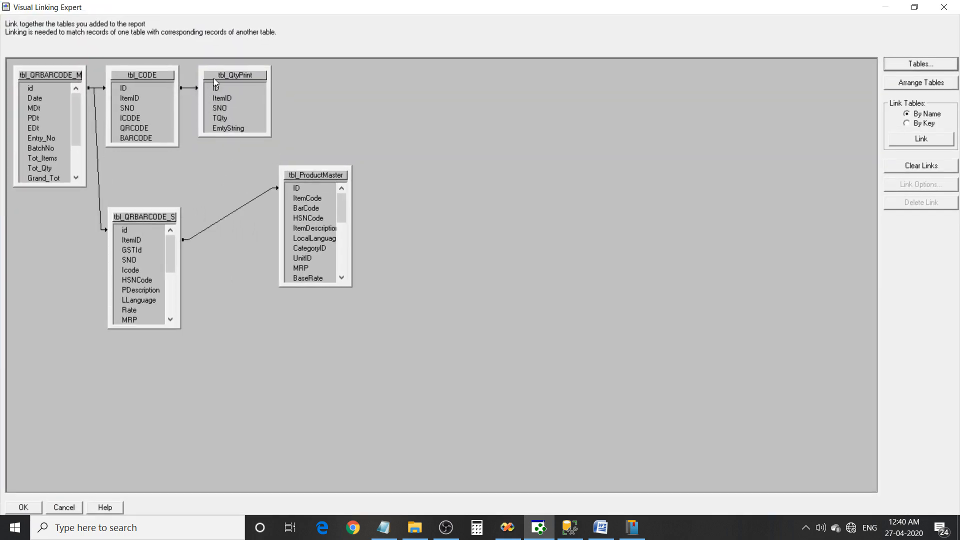
left_click_drag(234, 75, 344, 80)
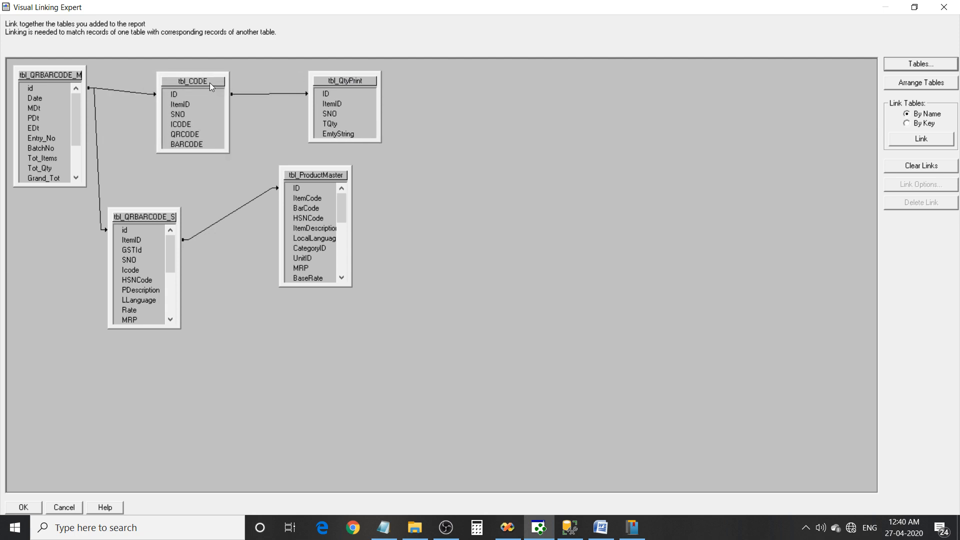
mouse_move(347, 175)
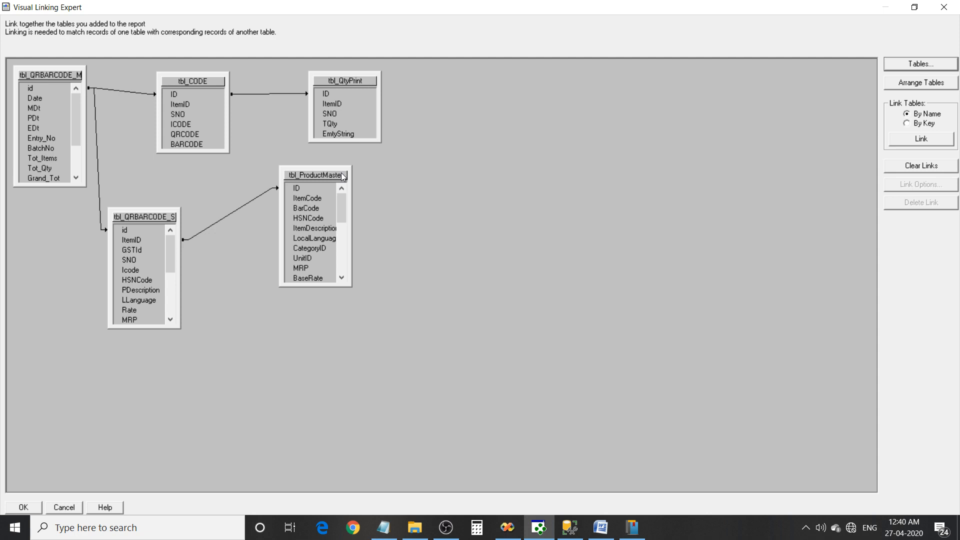
left_click_drag(144, 215, 190, 188)
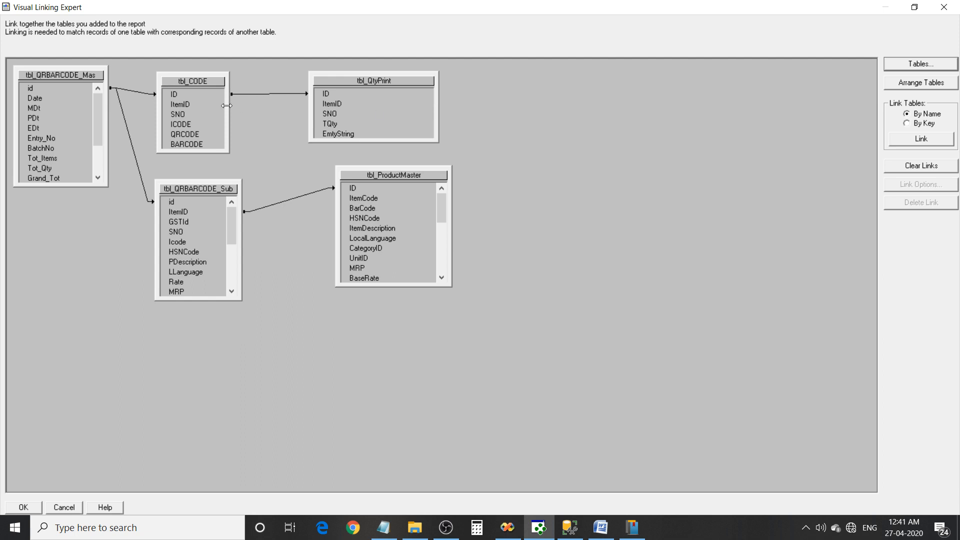
left_click(186, 133)
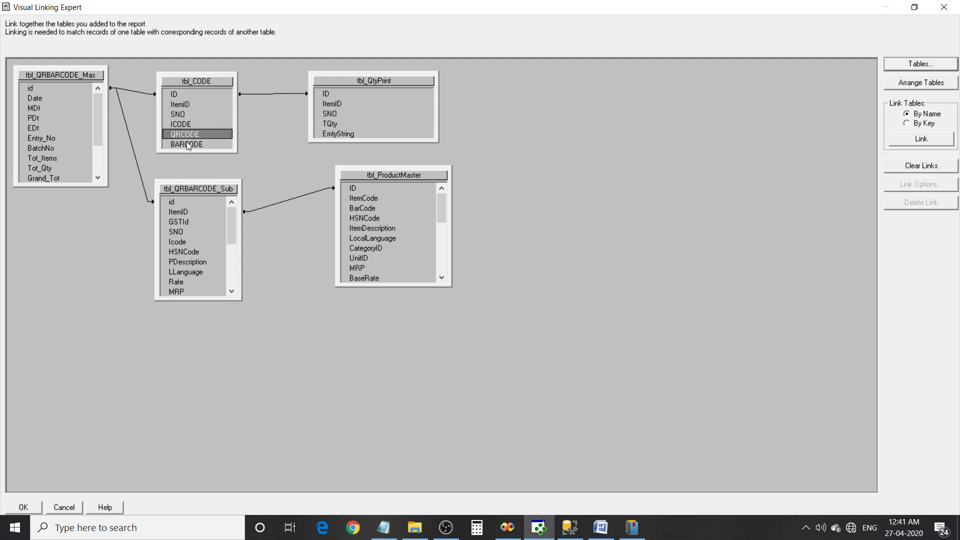
left_click(186, 144)
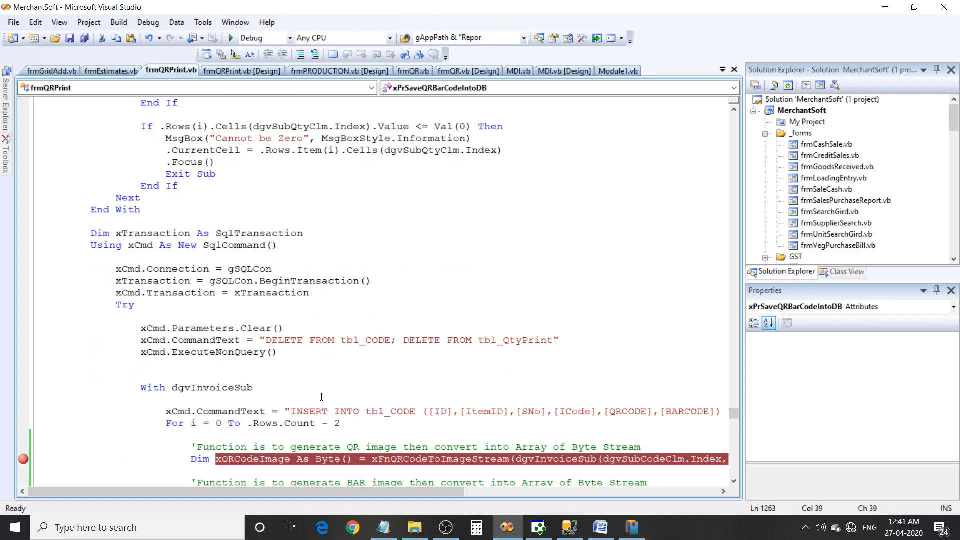
- Go to the definition of xFnQRCodeToImageStream and highlight its MessagingToolkit library
right_click(427, 280)
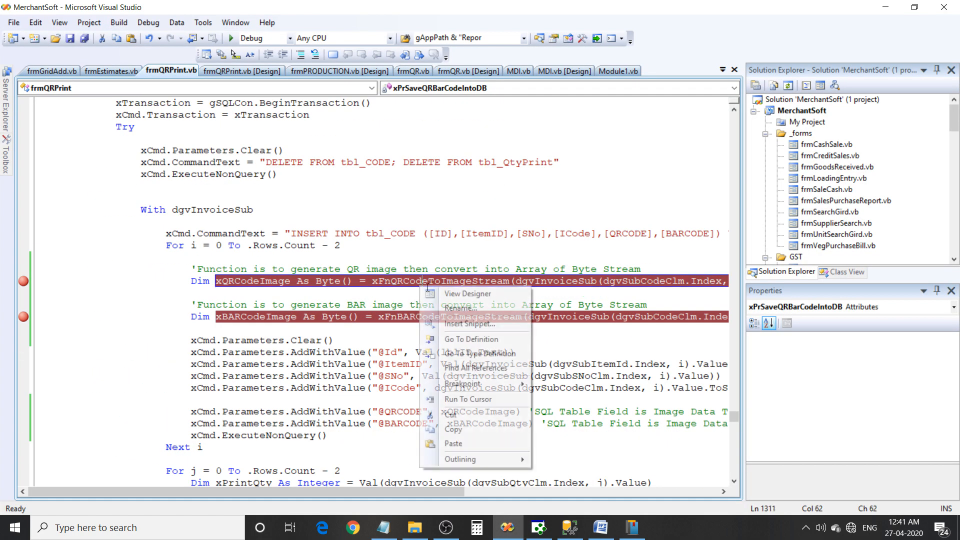
left_click(471, 339)
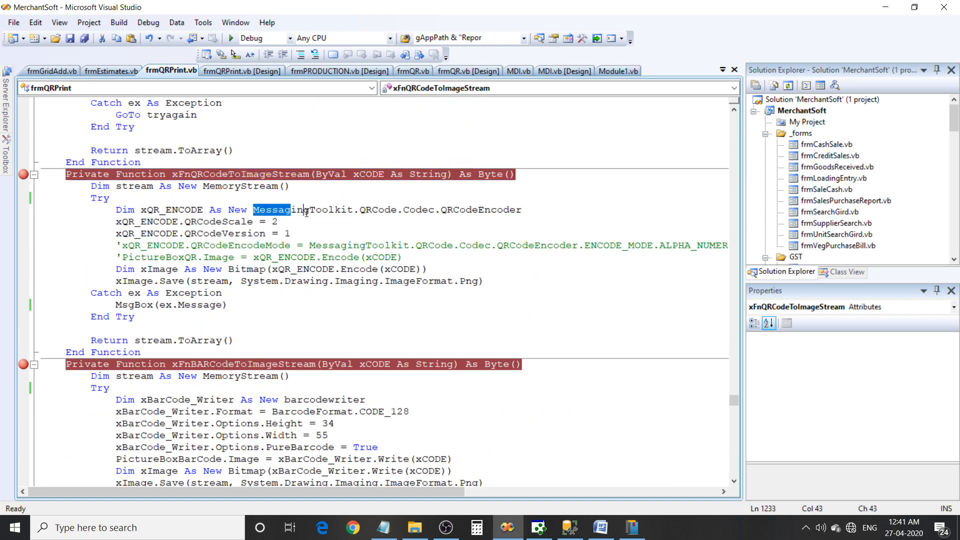
double_click(302, 209)
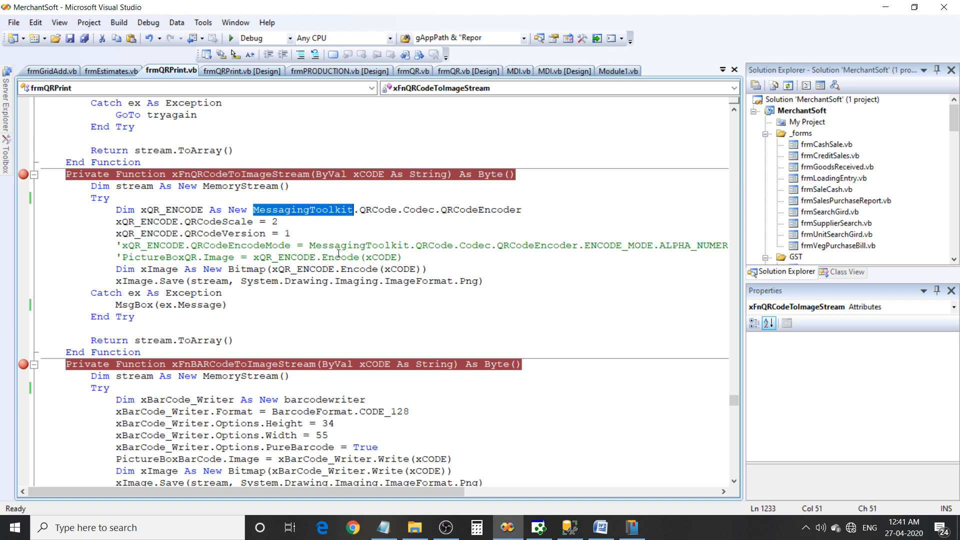
- In xFnBARCodeToImageStream, begin typing an 'Xzing lib' comment
scroll("down", 3)
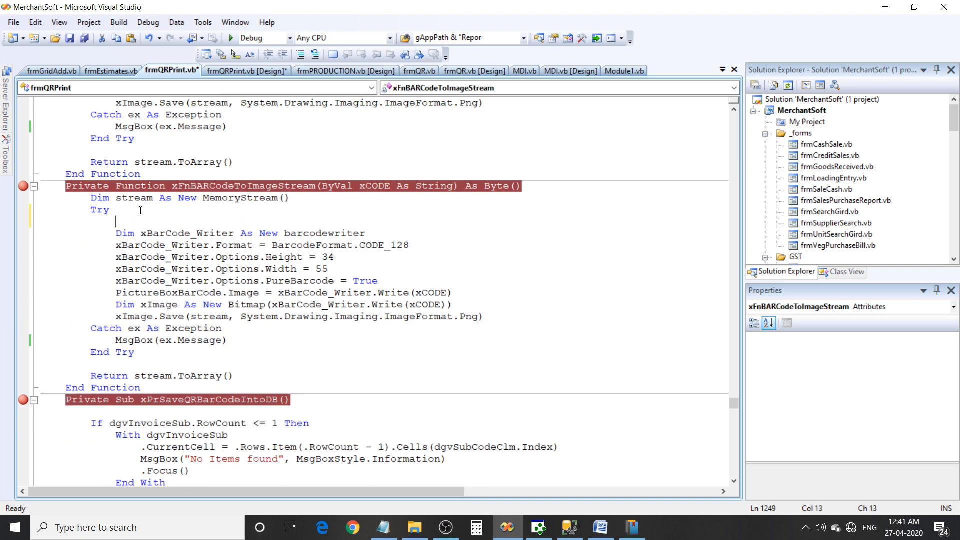
type("/")
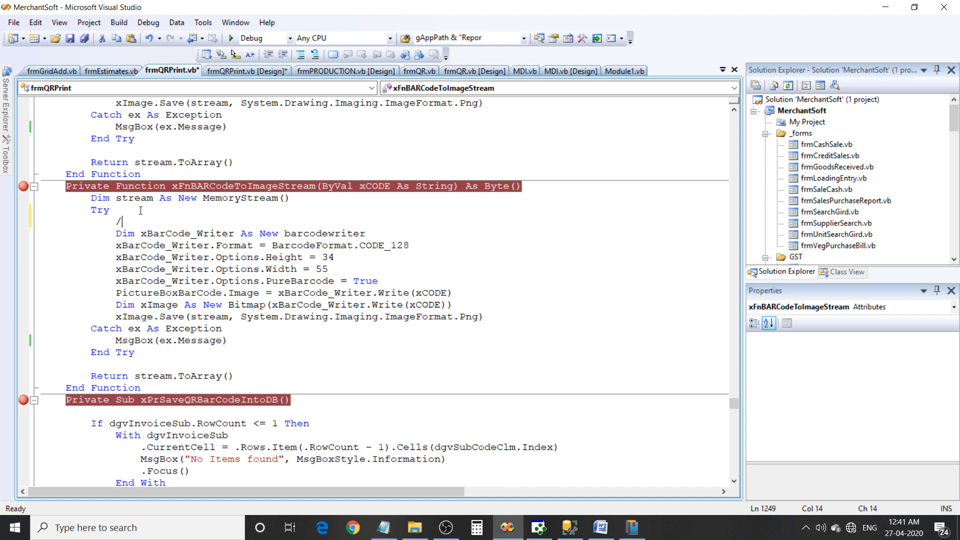
key("Backspace")
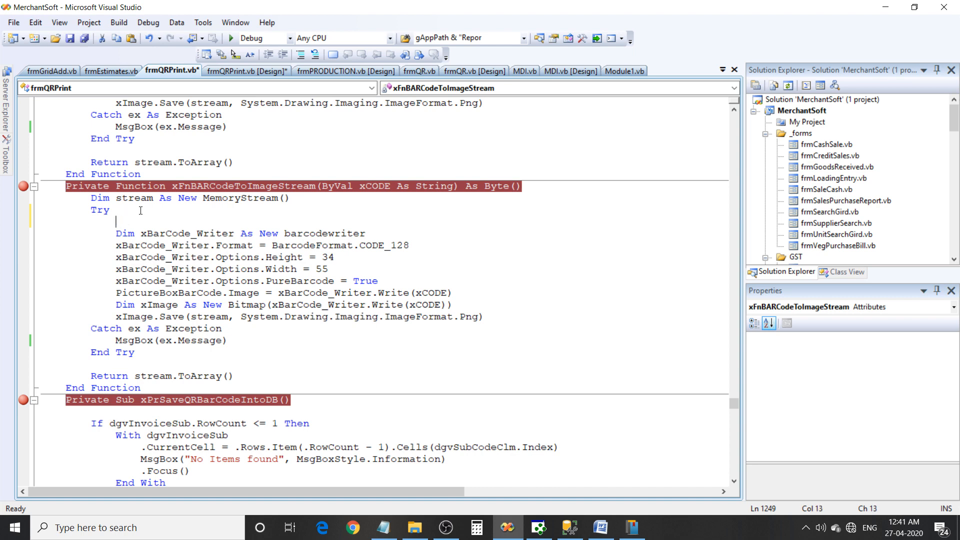
type("'")
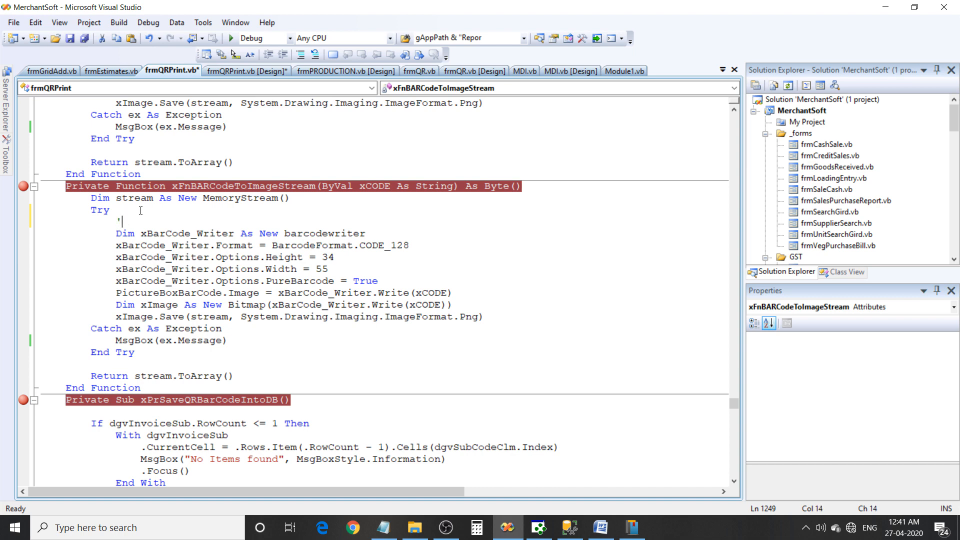
type("x")
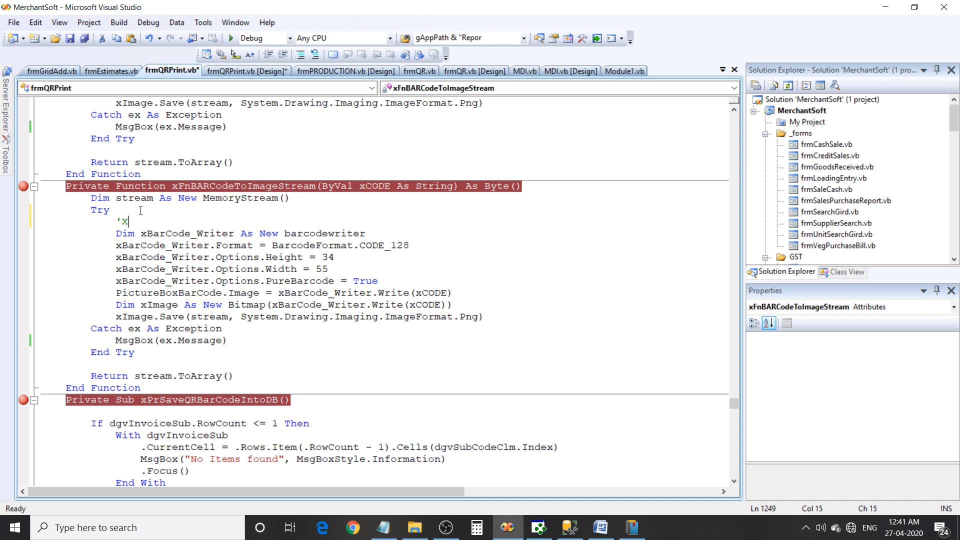
type("zing lib")
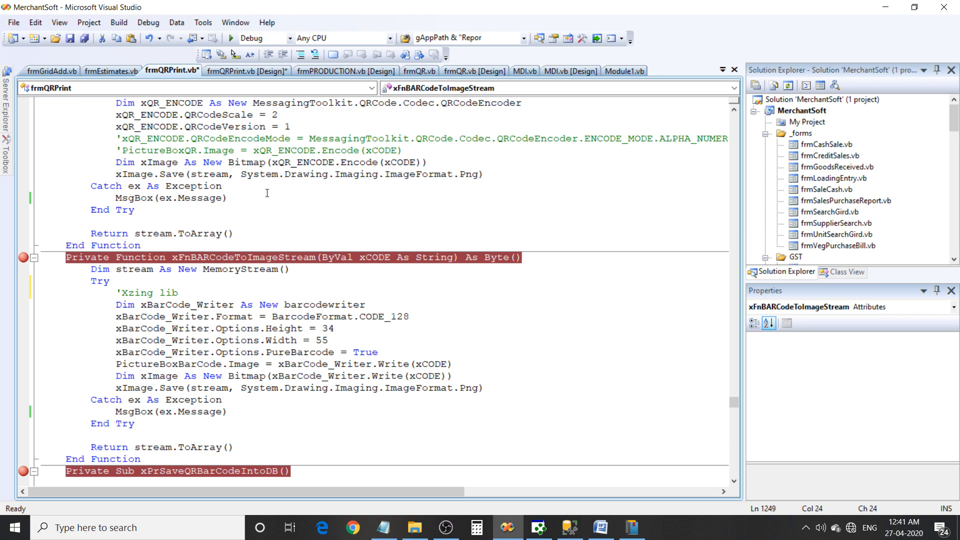
- Scroll to xPrSaveQRBarCodeIntoDB's loop inserting QR and barcode images into tbl_CODE
scroll("down", 3)
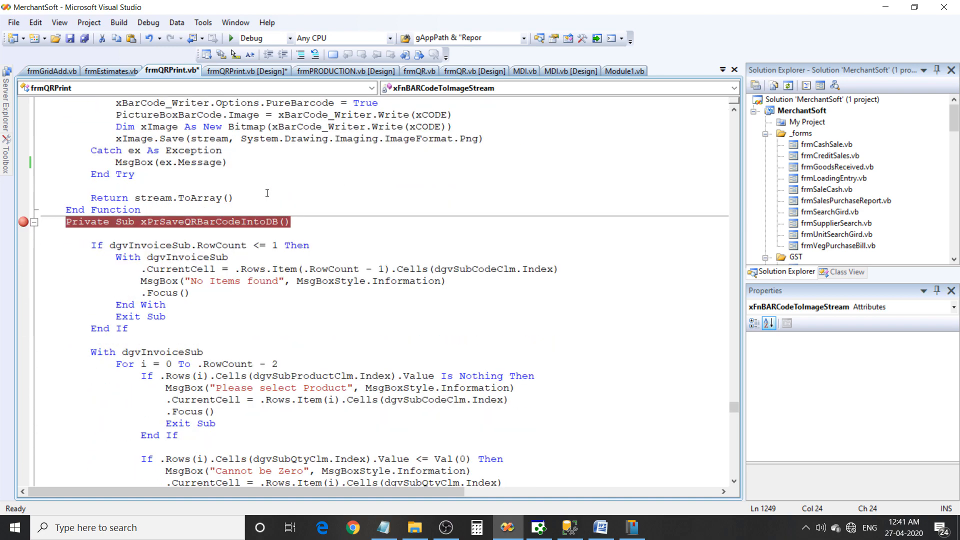
scroll("down", 3)
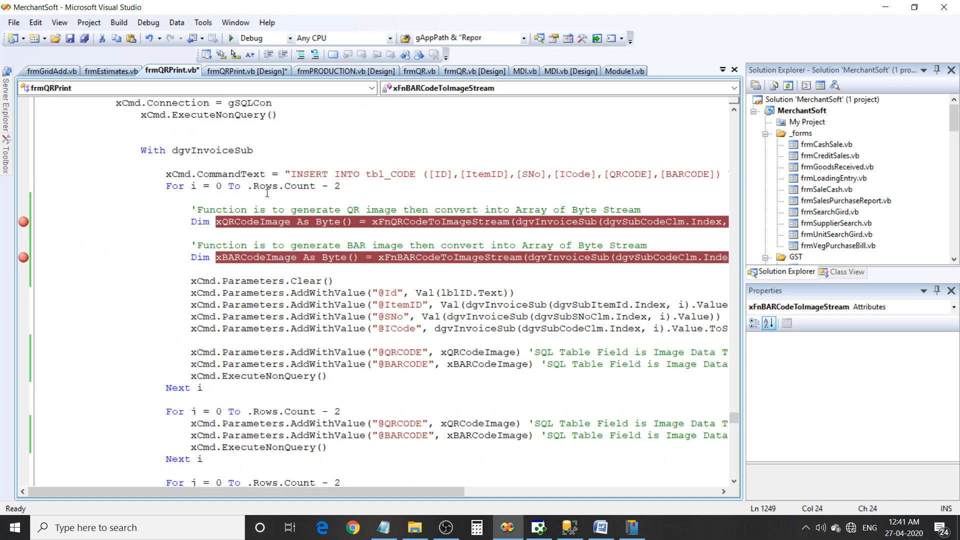
scroll("down", 3)
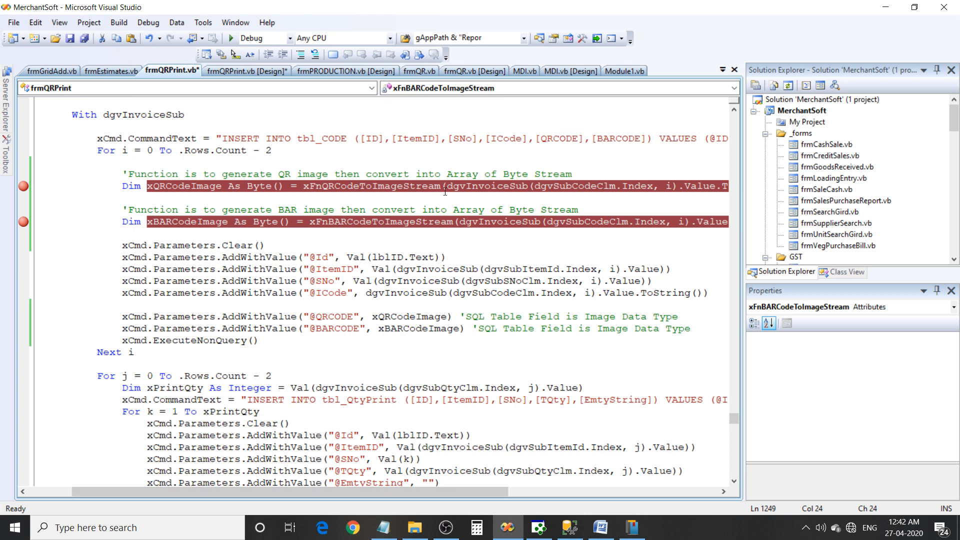
mouse_move(266, 212)
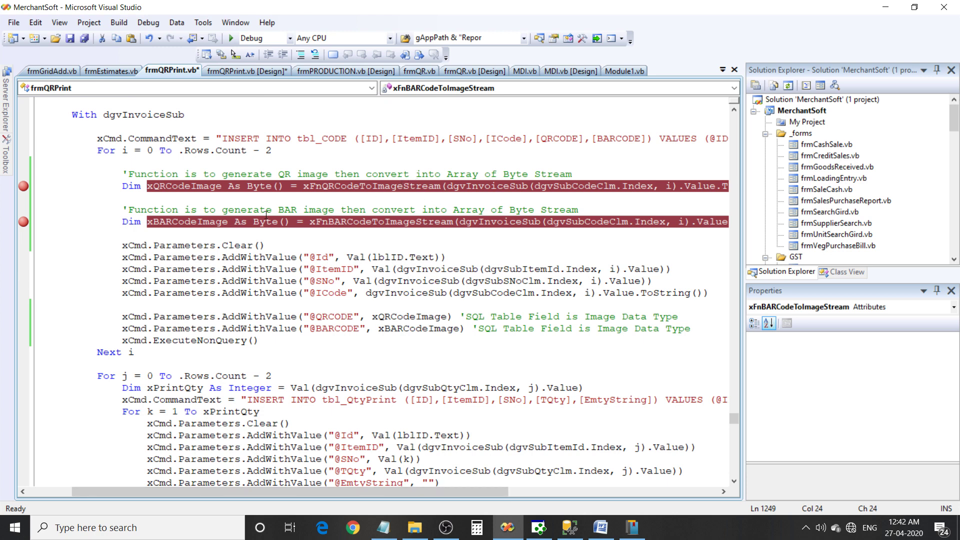